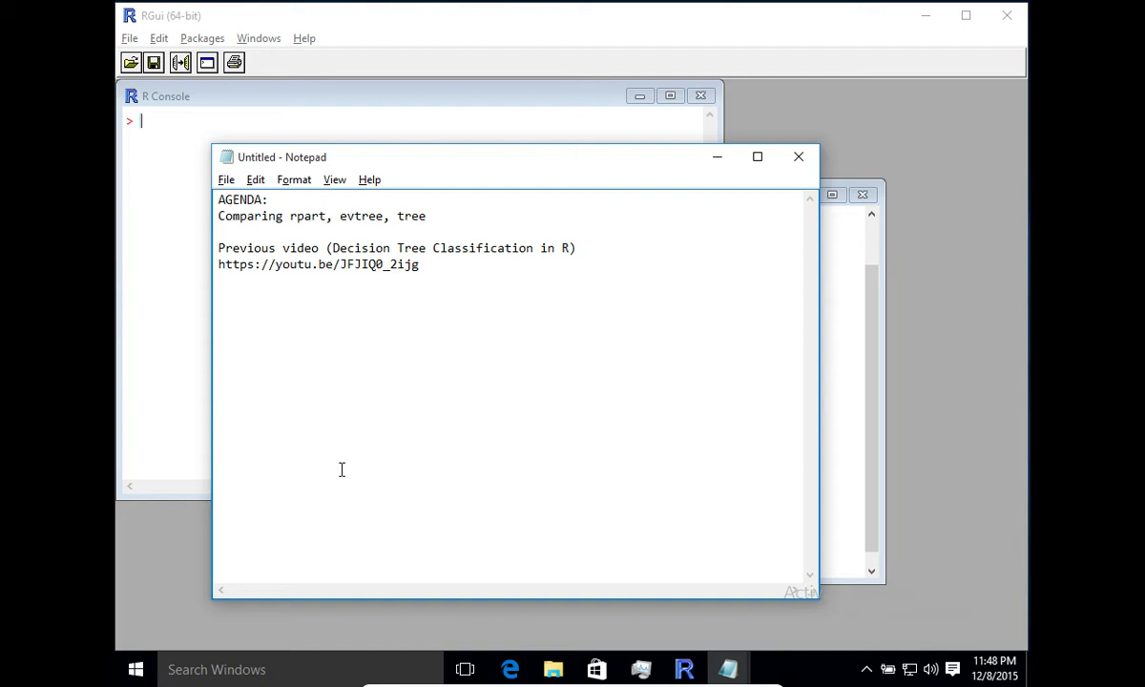
Review the Notepad agenda listing rpart, evtree and tree before moving to the R script
{"action": "left_click", "coordinate": [271, 200]}
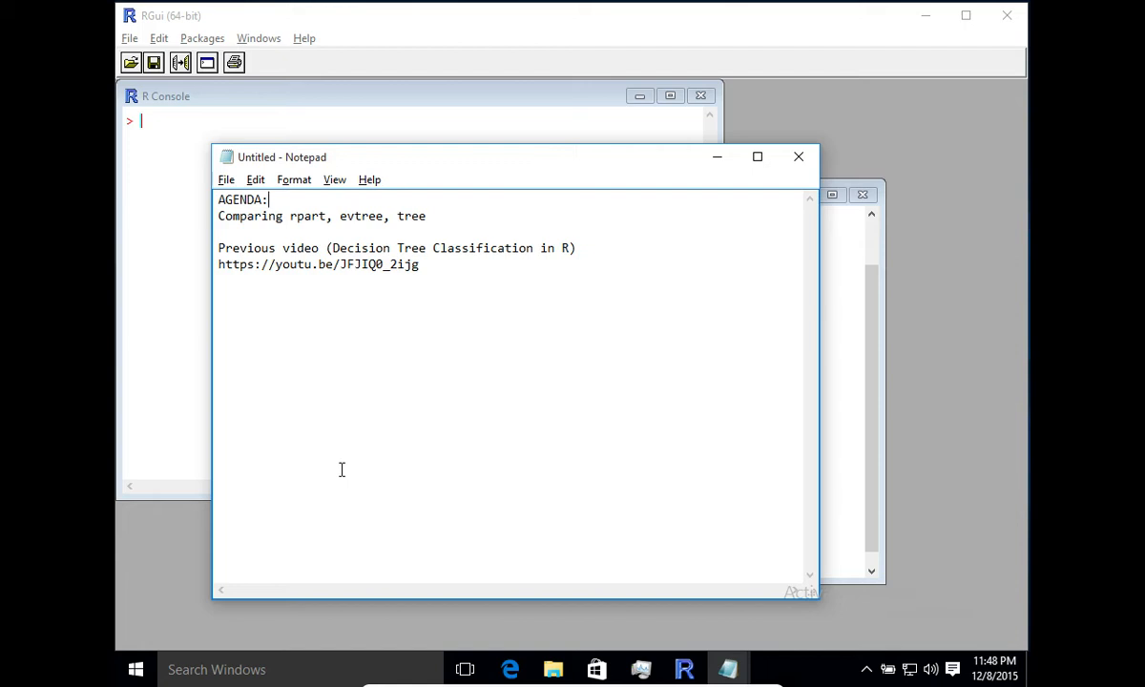
{"action": "double_click", "coordinate": [380, 264]}
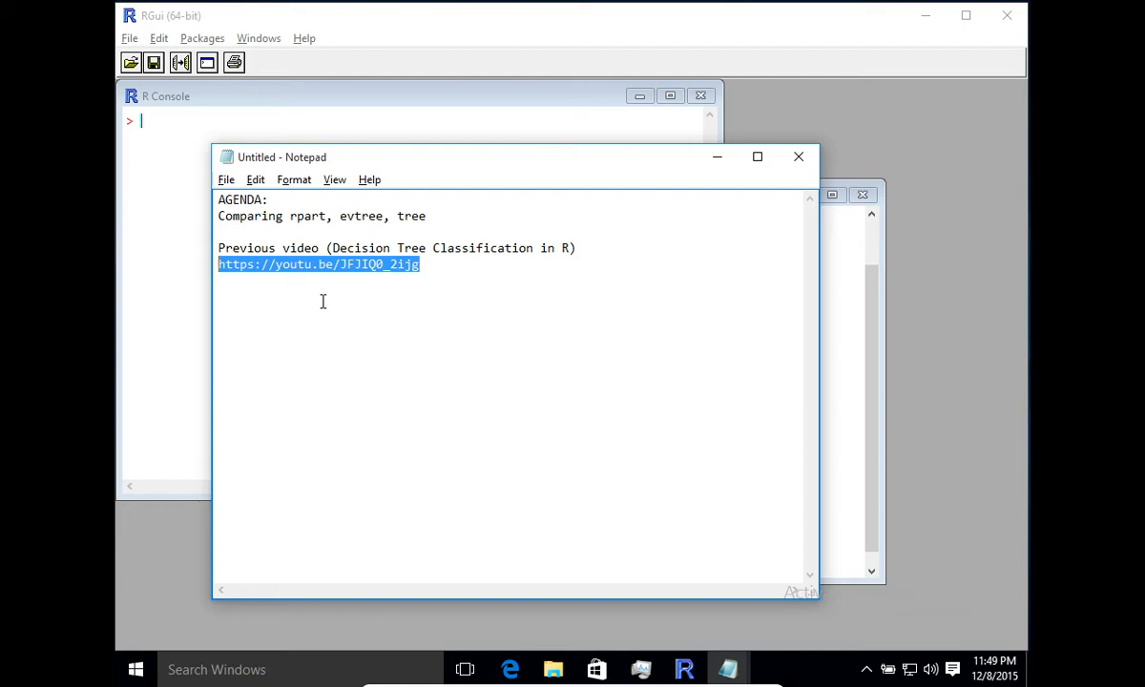
{"action": "mouse_move", "coordinate": [397, 279]}
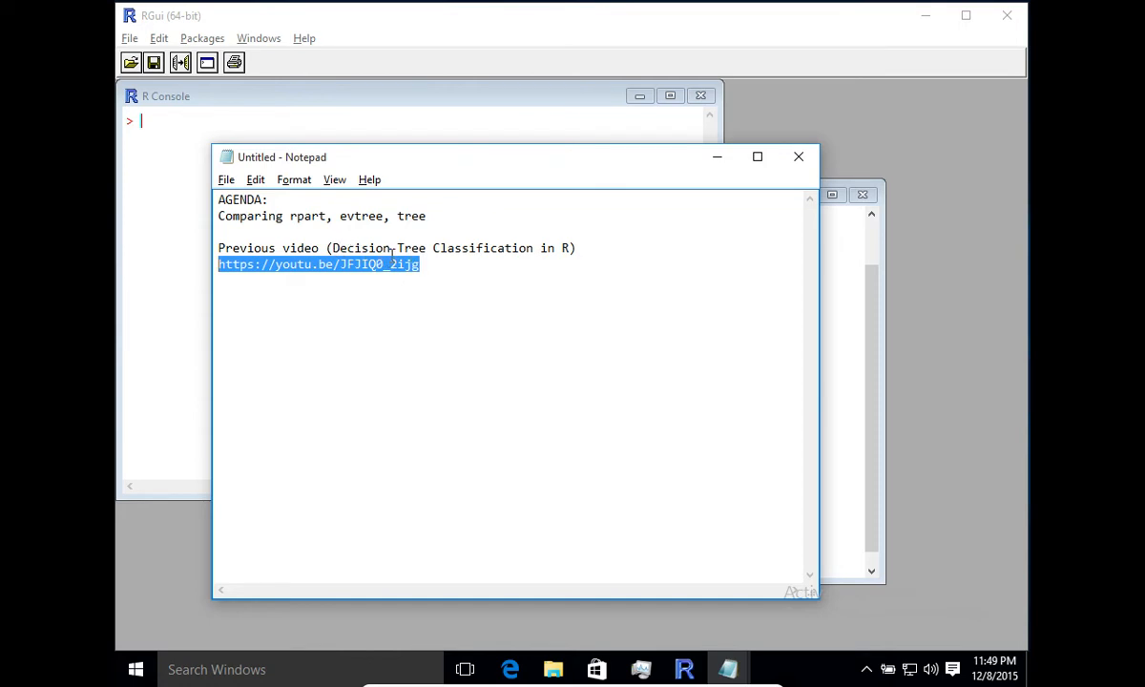
{"action": "mouse_move", "coordinate": [550, 328]}
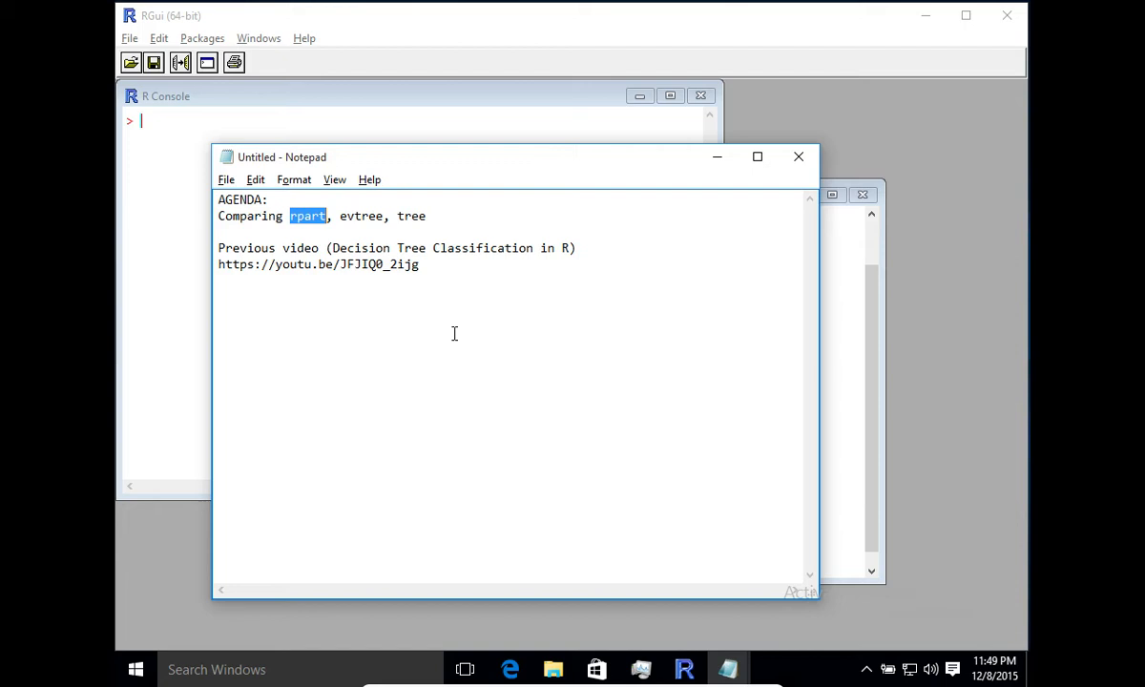
{"action": "mouse_move", "coordinate": [440, 251]}
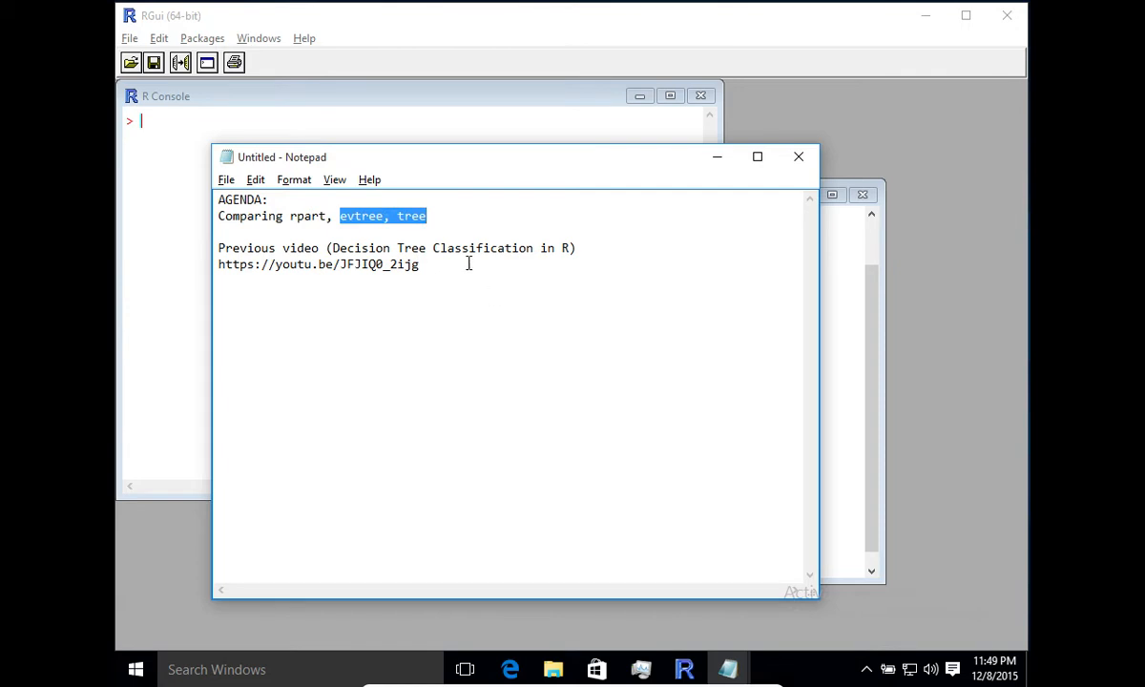
{"action": "mouse_move", "coordinate": [531, 286]}
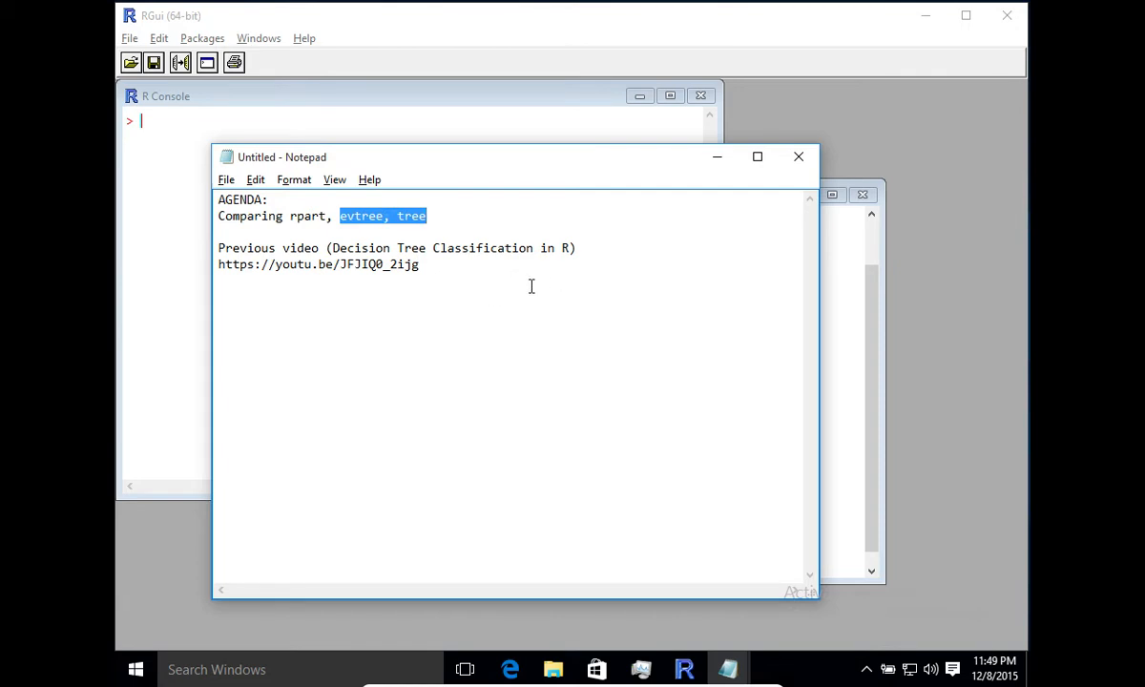
{"action": "left_click", "coordinate": [395, 248]}
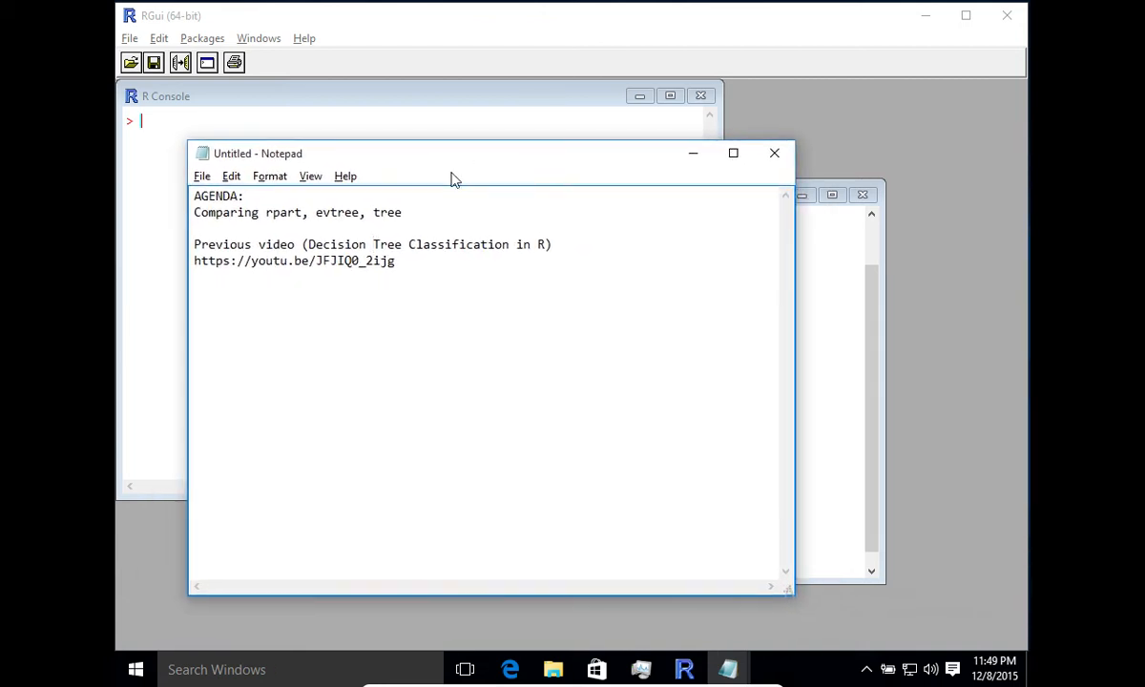
{"action": "mouse_move", "coordinate": [326, 237]}
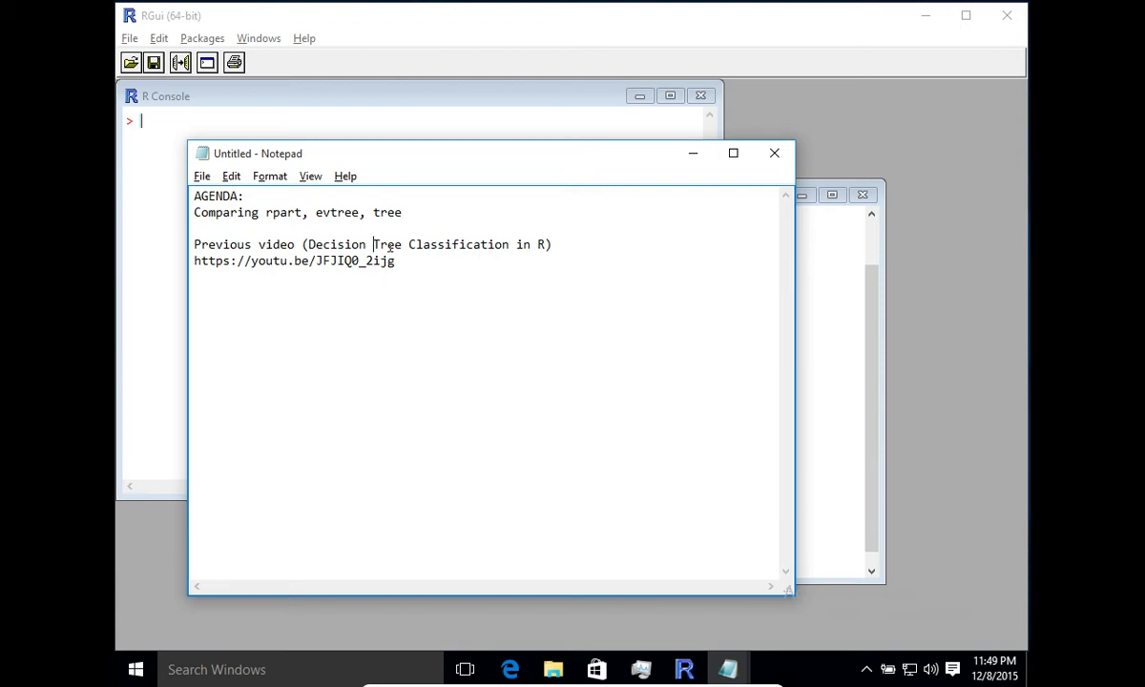
{"action": "left_click_drag", "start_coordinate": [323, 212], "coordinate": [401, 211]}
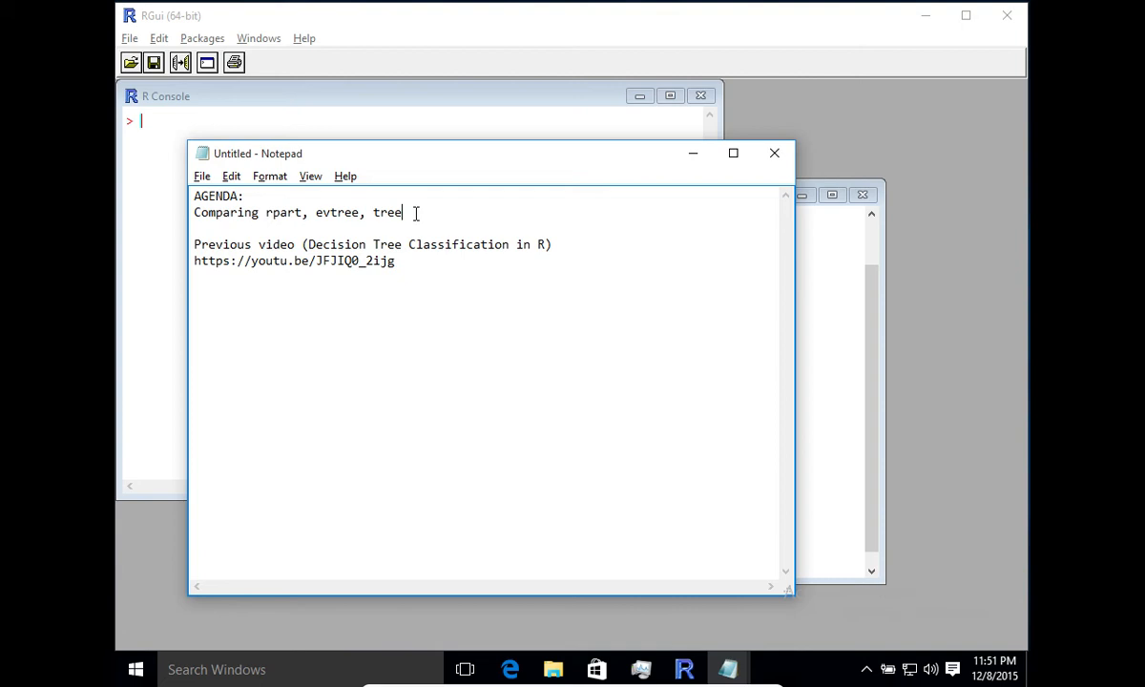
{"action": "mouse_move", "coordinate": [588, 267]}
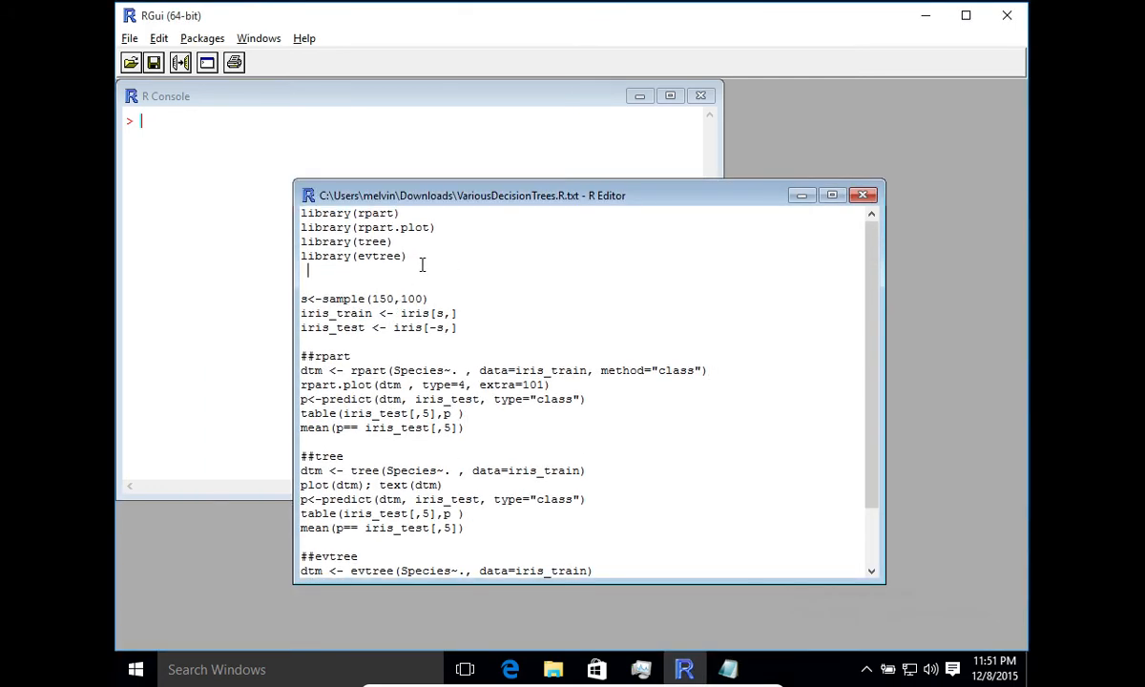
Select the library loading, iris train/test split and ##rpart block for execution
{"action": "left_click_drag", "start_coordinate": [301, 214], "coordinate": [305, 275]}
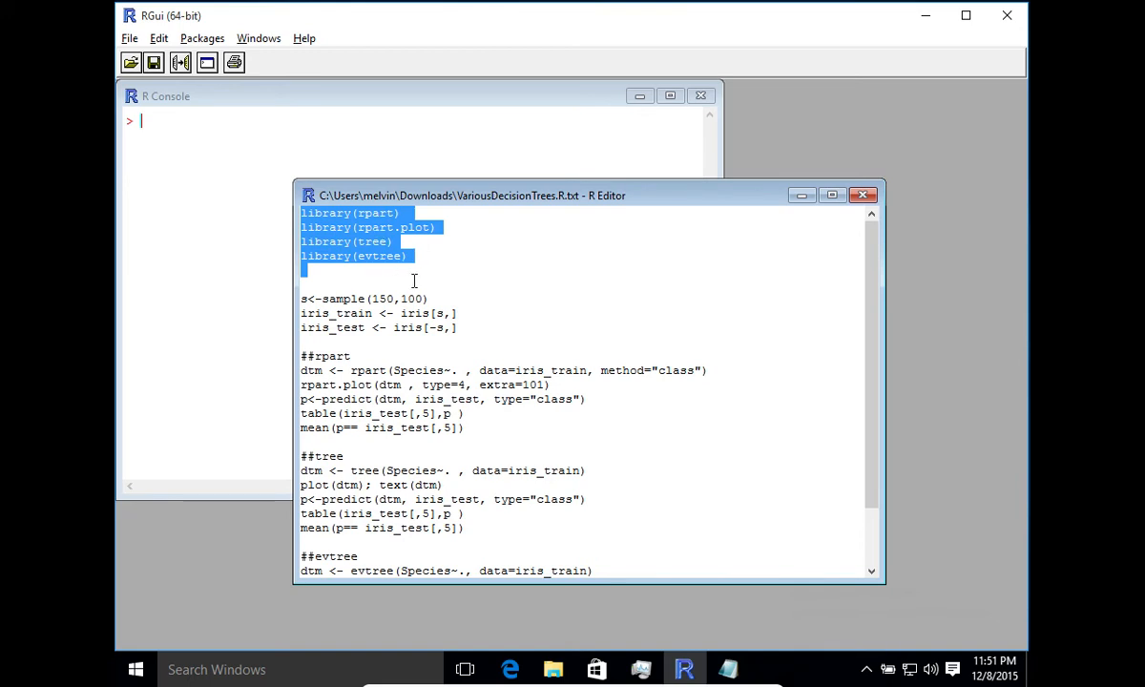
{"action": "left_click", "coordinate": [382, 227]}
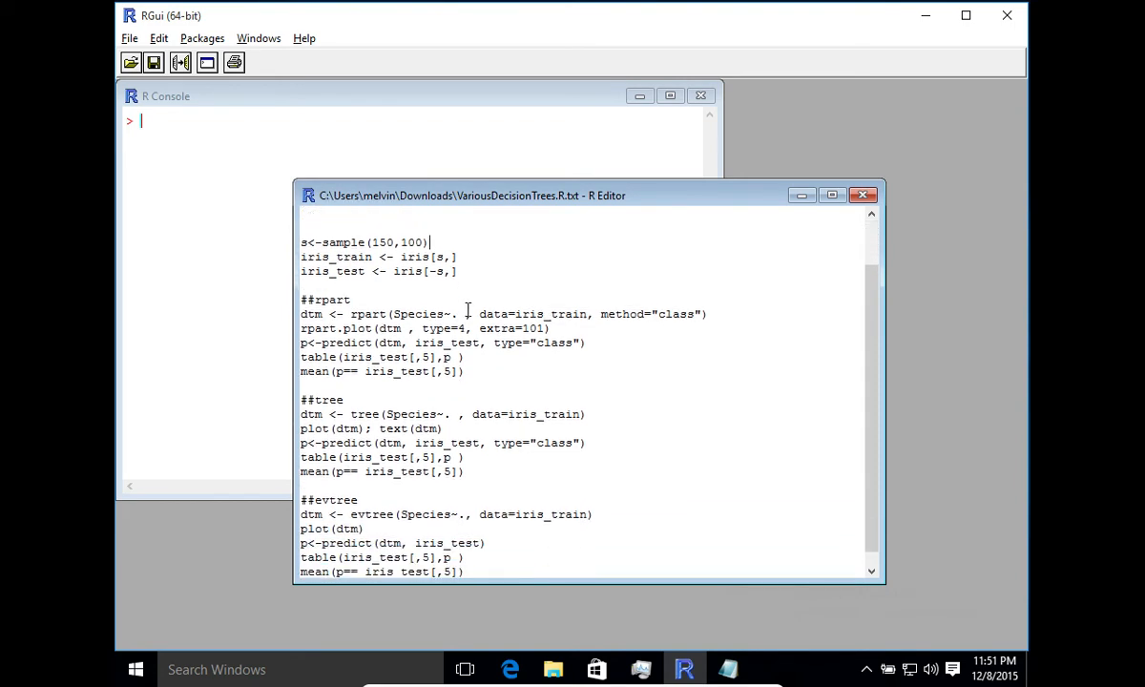
{"action": "left_click_drag", "start_coordinate": [301, 229], "coordinate": [465, 370]}
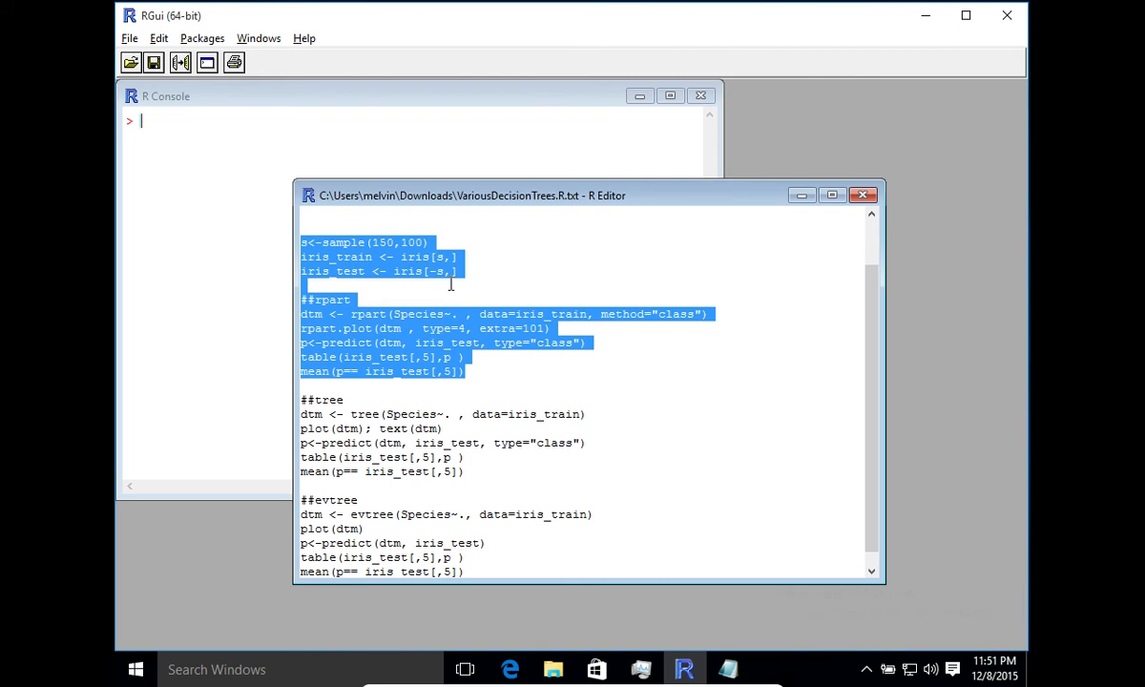
{"action": "left_click", "coordinate": [354, 299]}
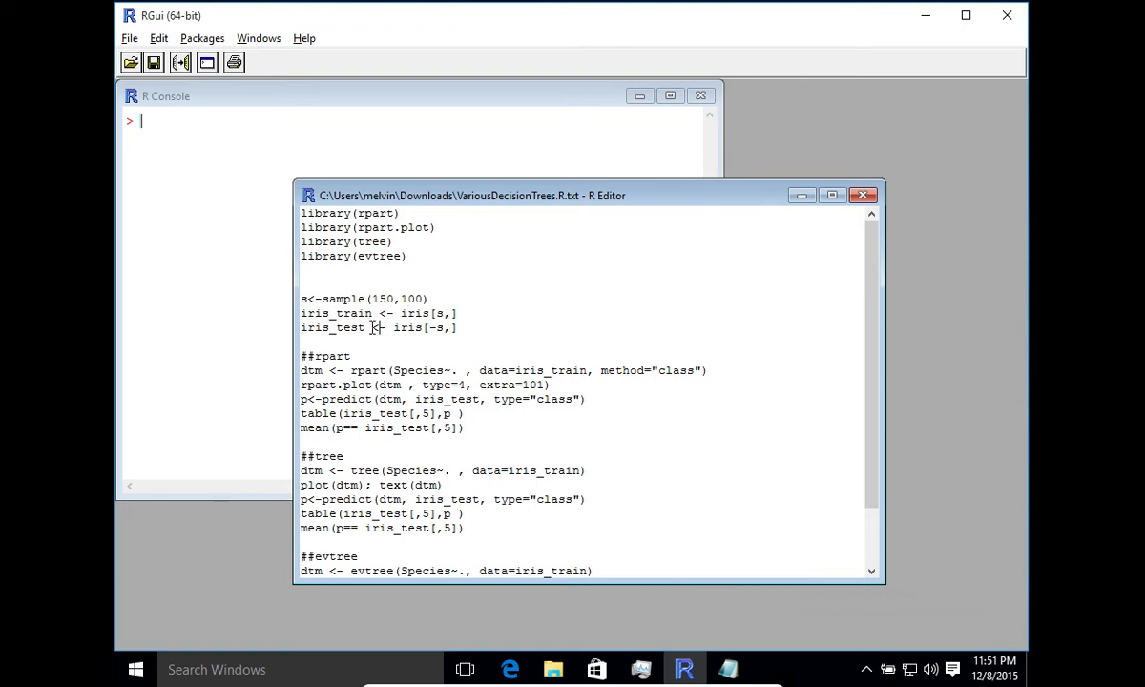
{"action": "scroll", "scroll_direction": "down", "scroll_amount": 3}
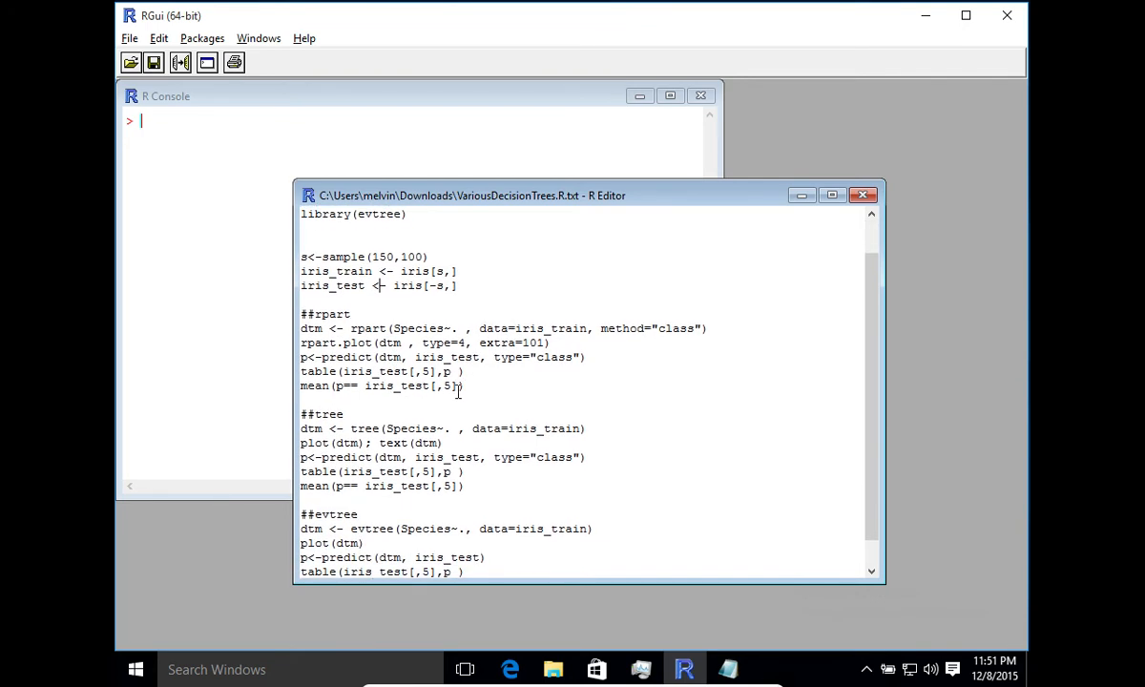
{"action": "left_click_drag", "start_coordinate": [300, 313], "coordinate": [465, 386]}
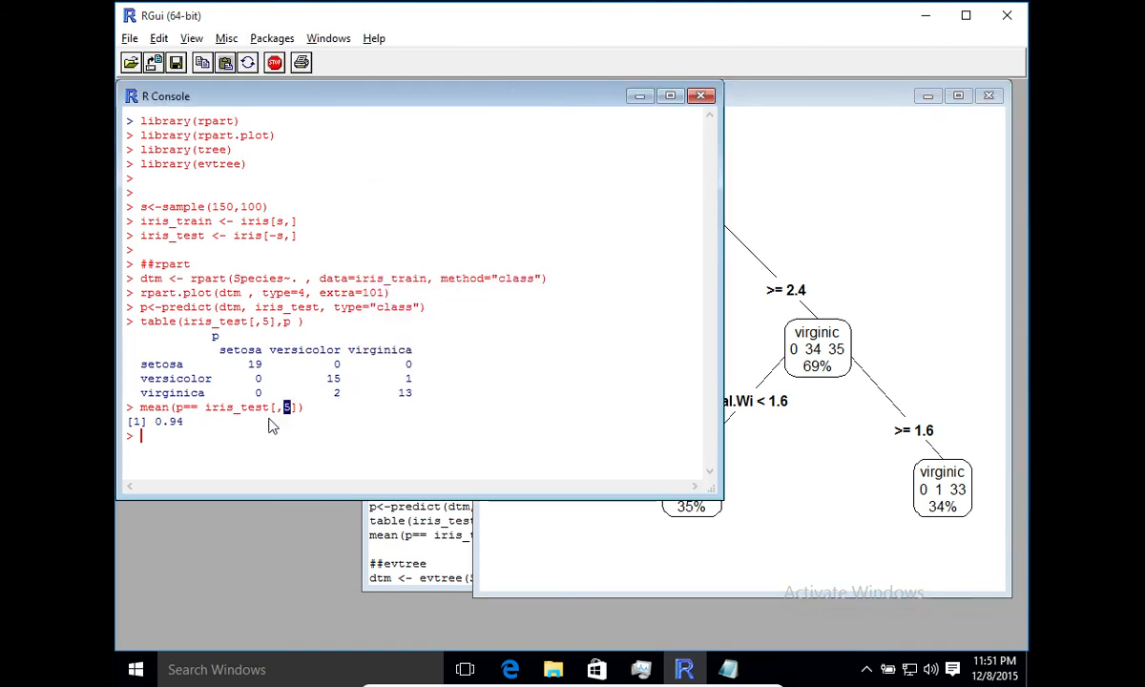
{"action": "mouse_move", "coordinate": [334, 417]}
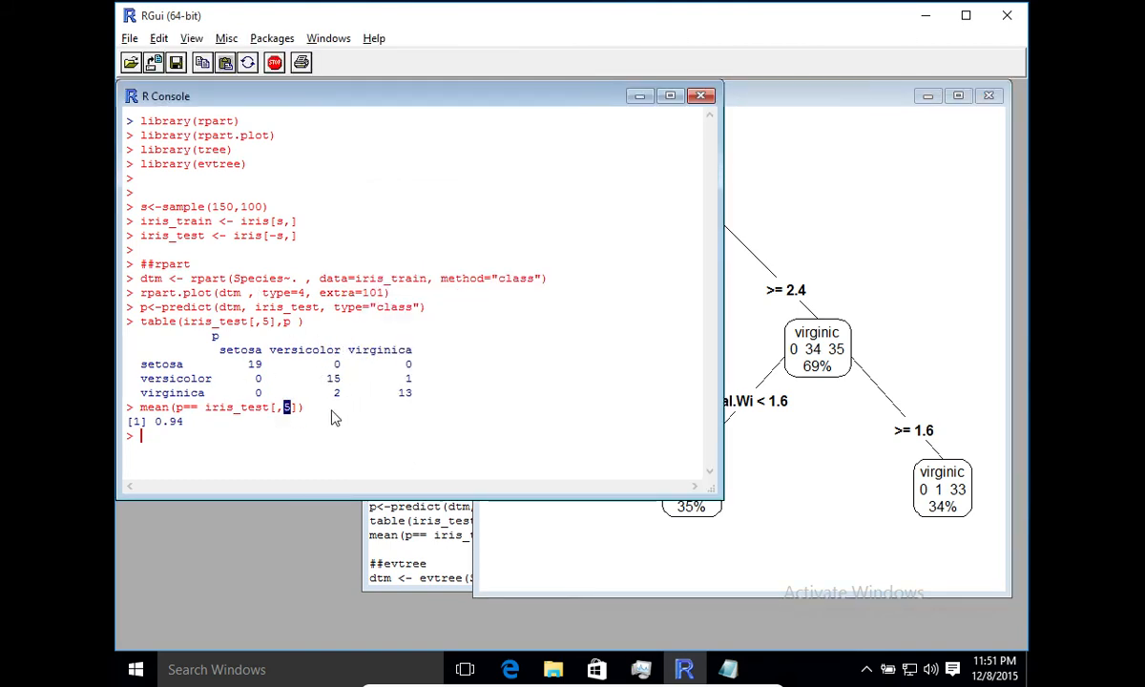
{"action": "mouse_move", "coordinate": [741, 374]}
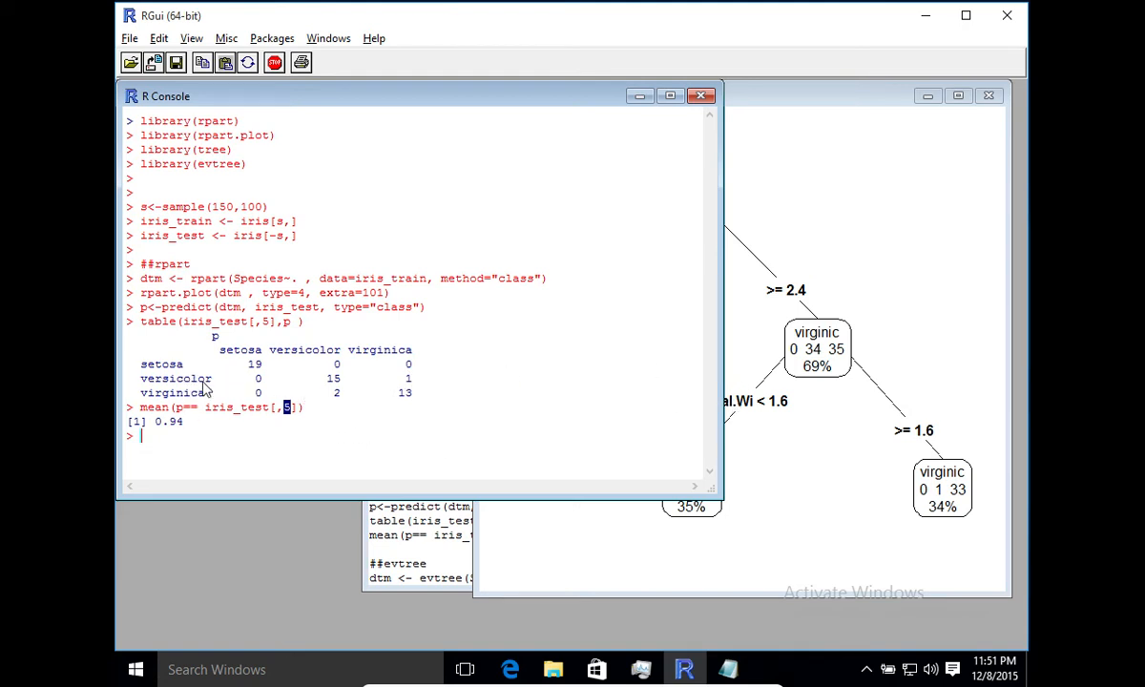
{"action": "mouse_move", "coordinate": [488, 458]}
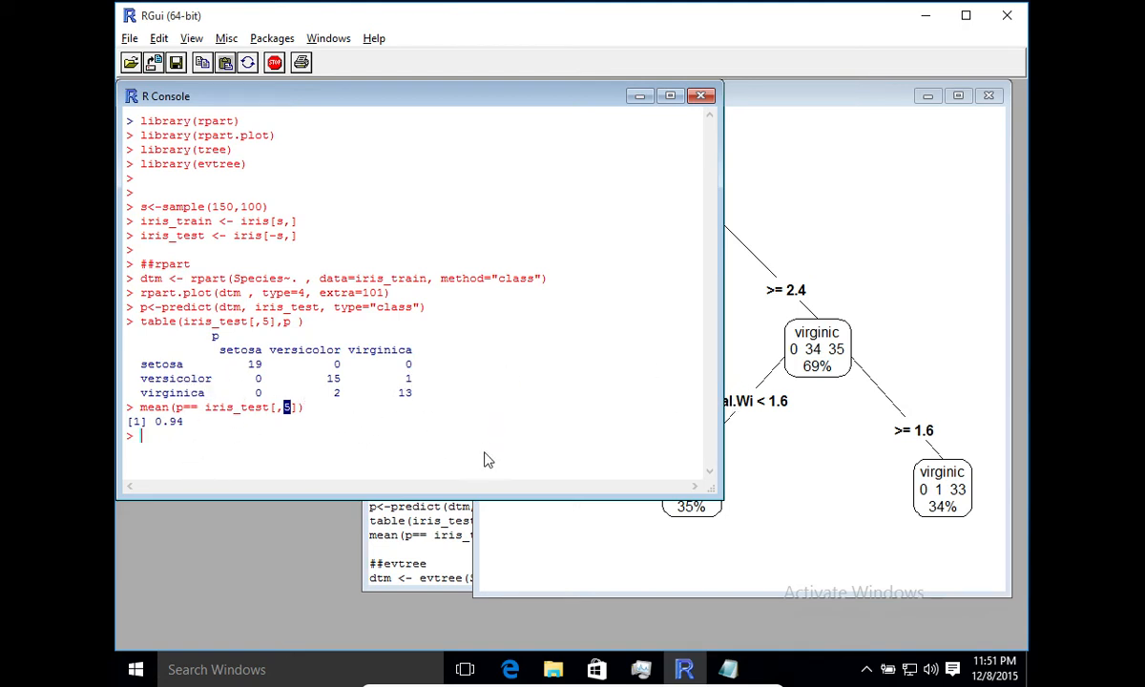
{"action": "mouse_move", "coordinate": [410, 395]}
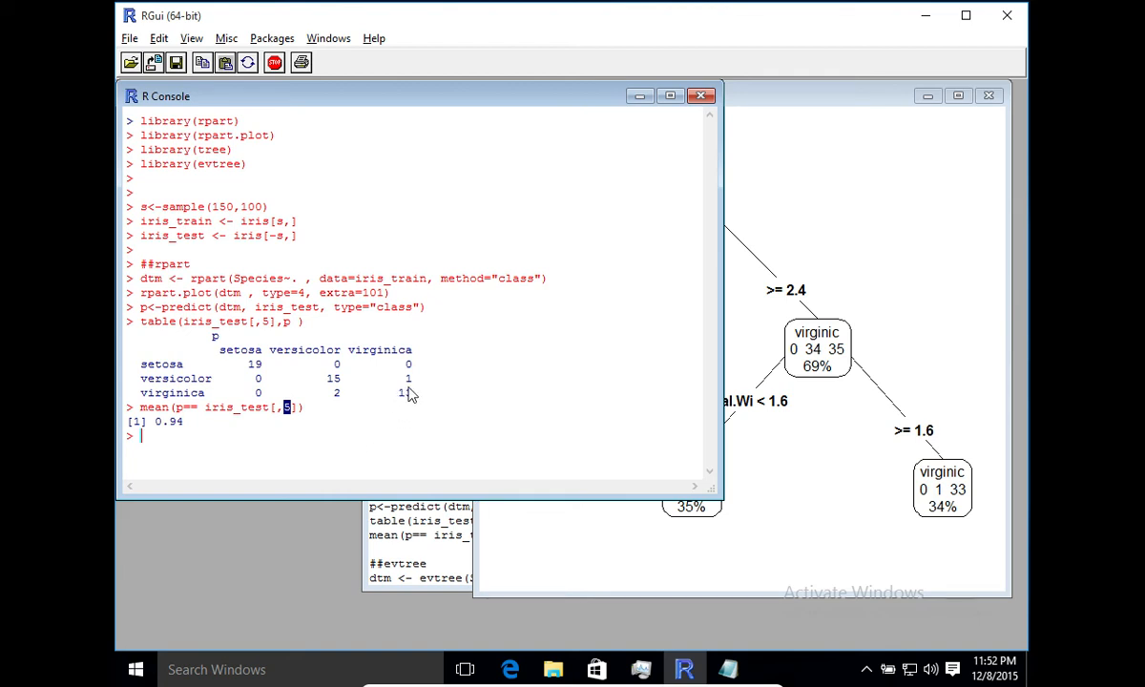
{"action": "mouse_move", "coordinate": [404, 403]}
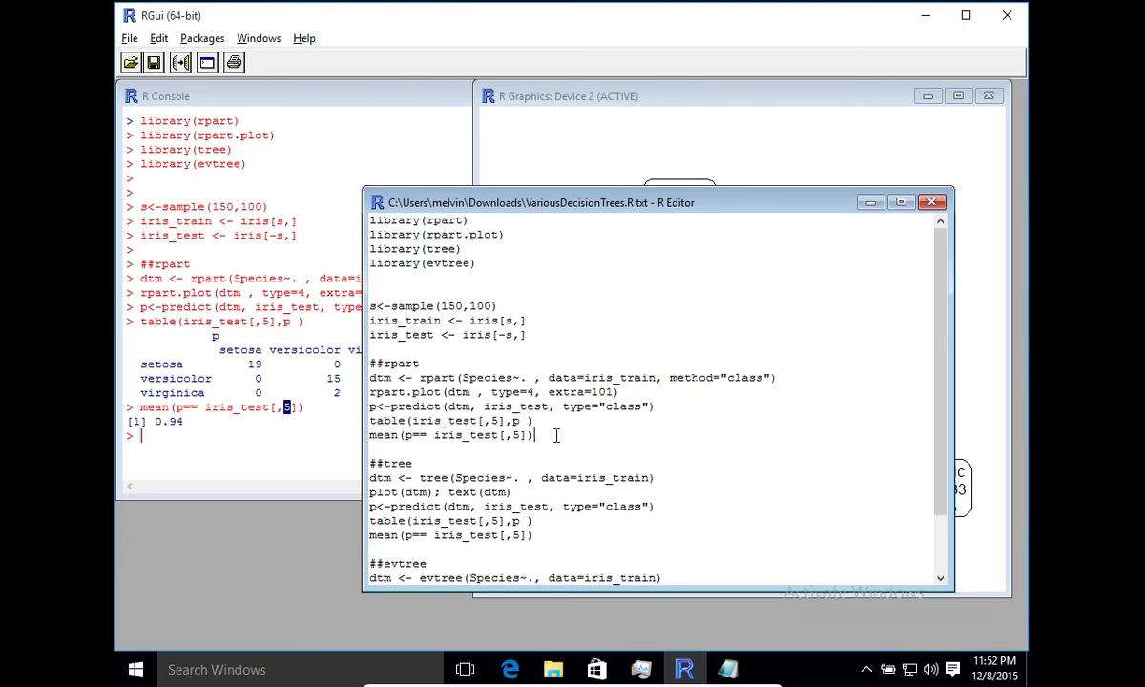
Select the ##tree block in the script editor to fit and evaluate the tree model
{"action": "scroll", "scroll_direction": "down", "scroll_amount": 3}
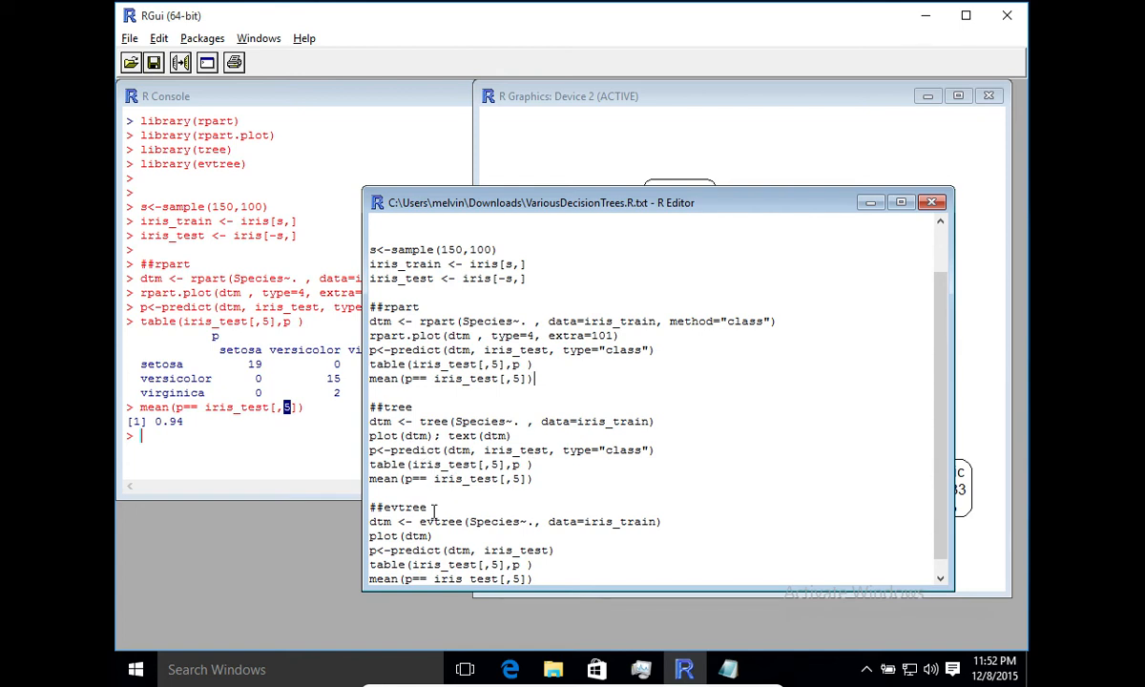
{"action": "left_click_drag", "start_coordinate": [370, 406], "coordinate": [544, 465]}
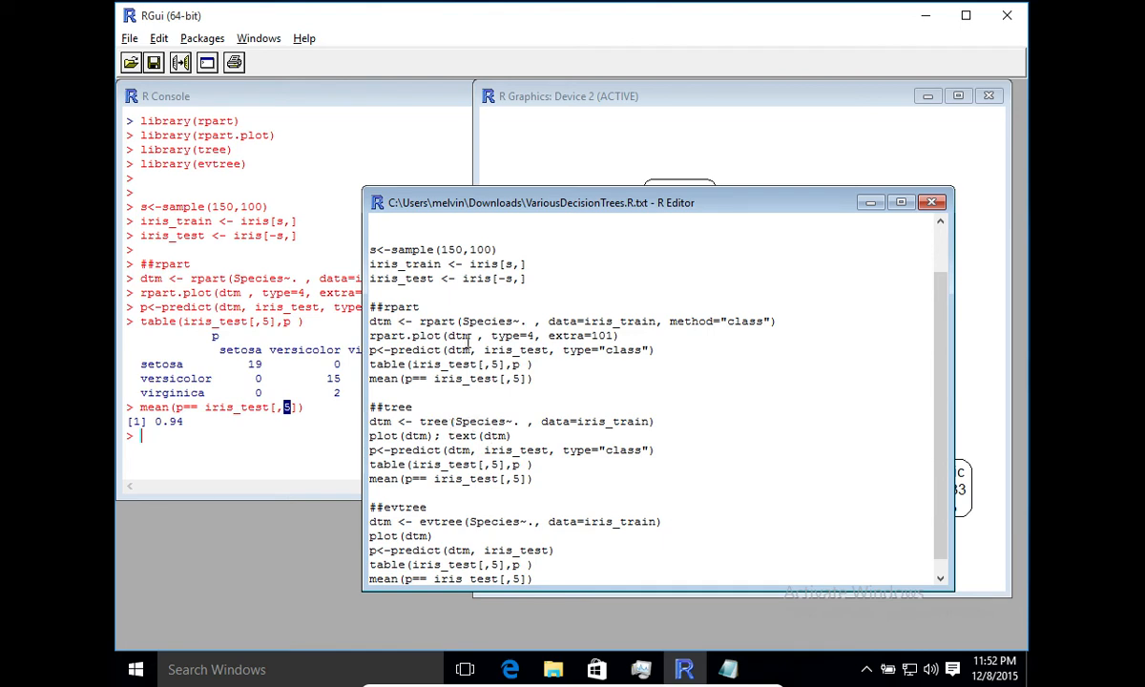
{"action": "double_click", "coordinate": [485, 321]}
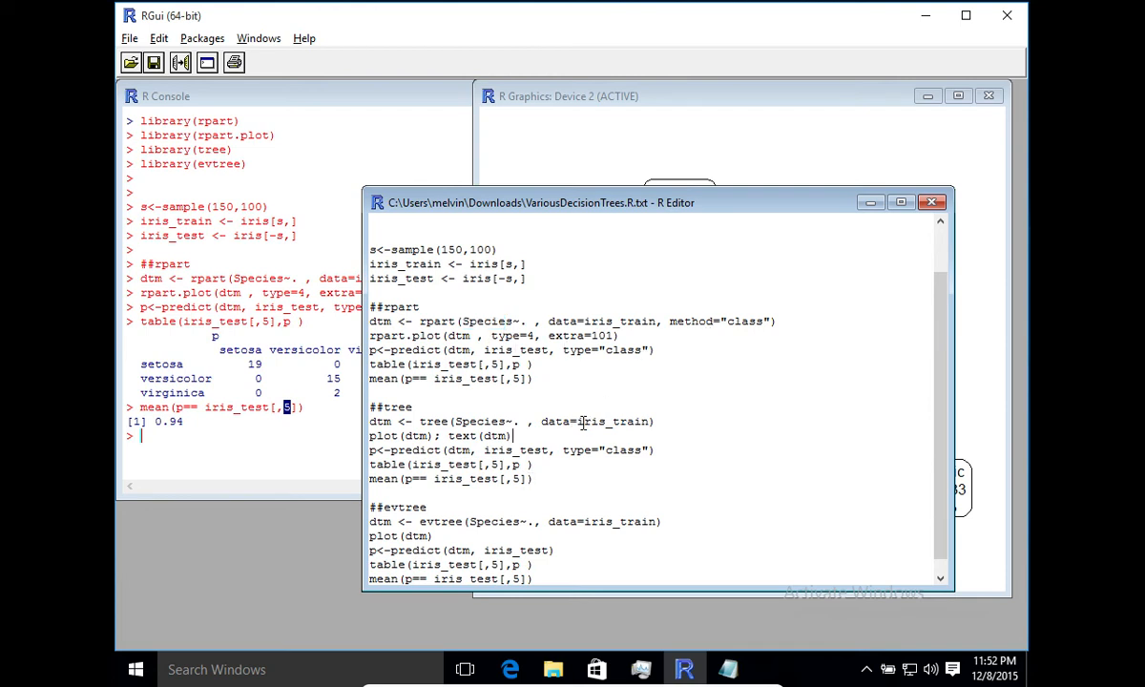
{"action": "mouse_move", "coordinate": [574, 481]}
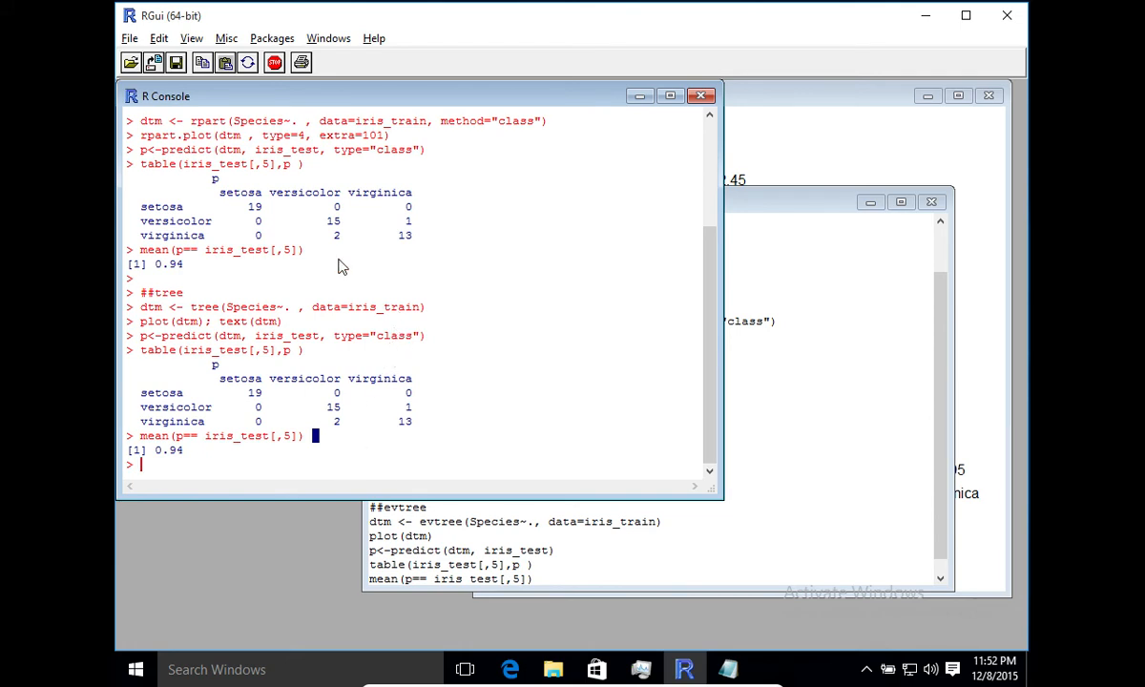
{"action": "mouse_move", "coordinate": [391, 374]}
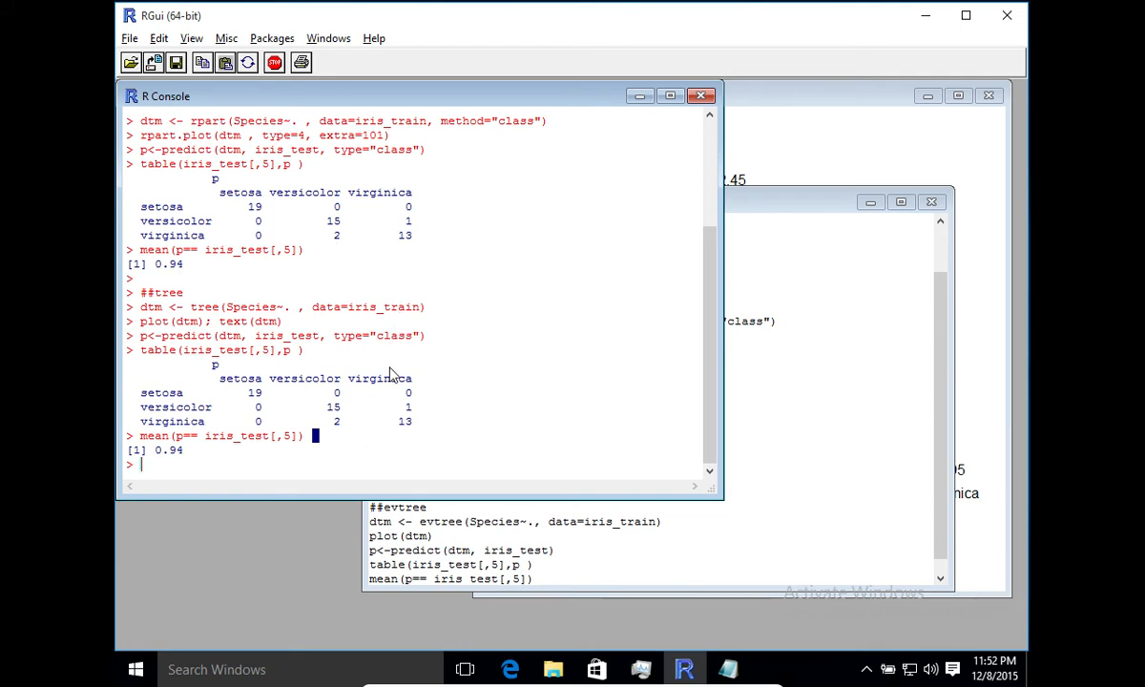
{"action": "mouse_move", "coordinate": [332, 430]}
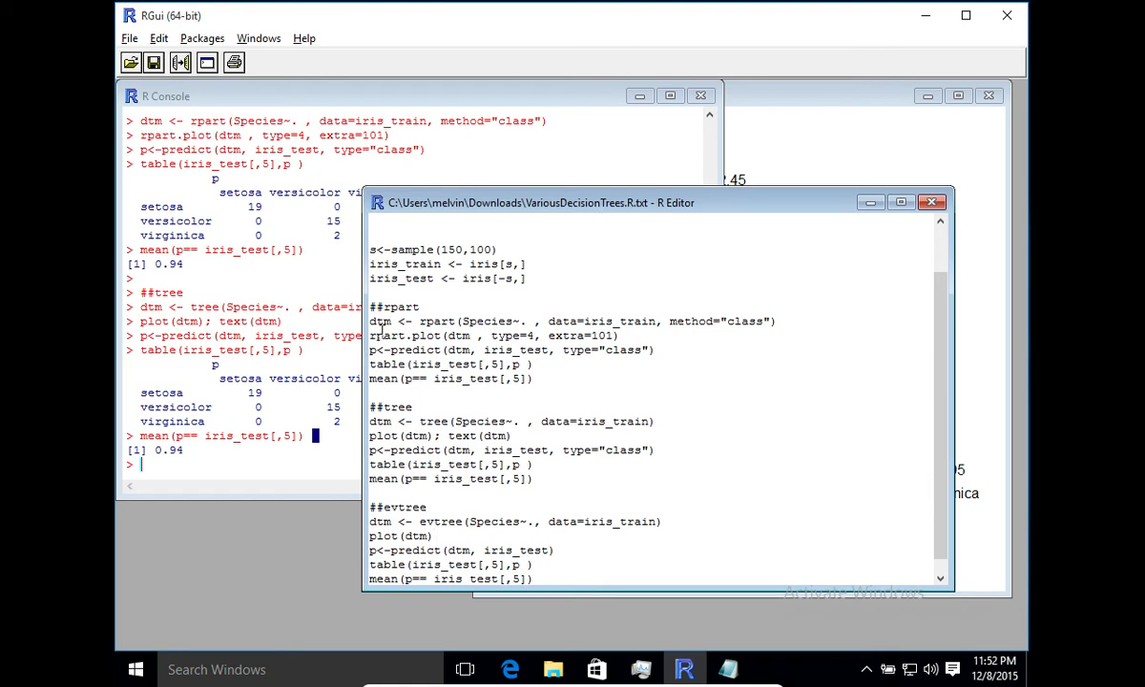
{"action": "mouse_move", "coordinate": [752, 251]}
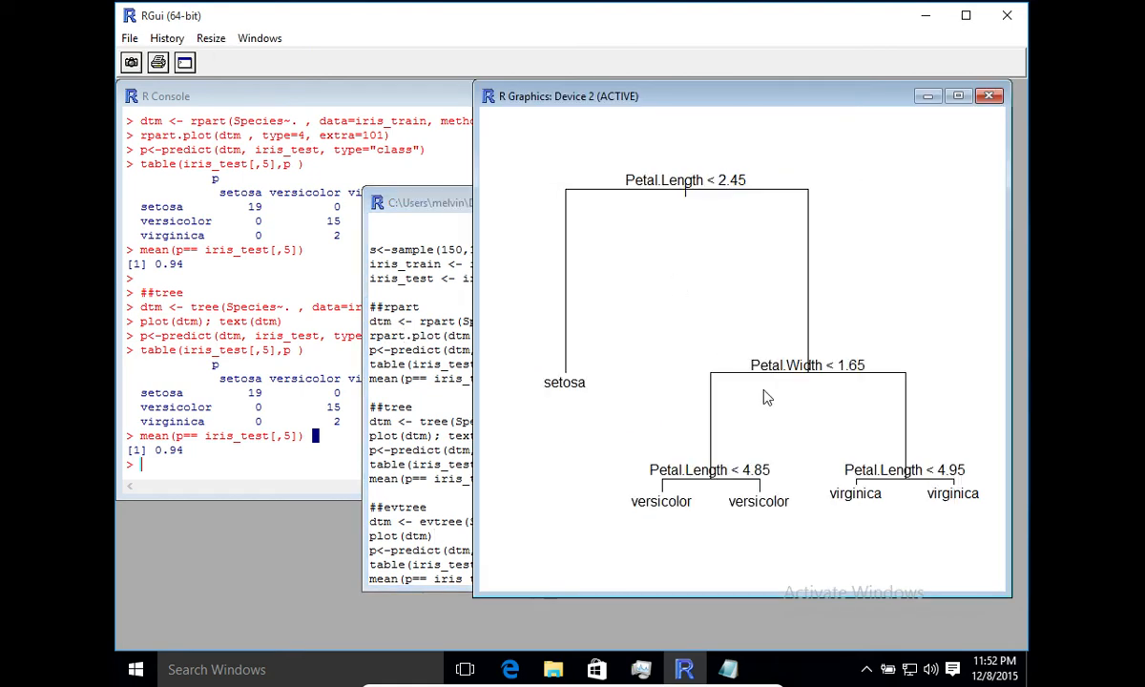
{"action": "mouse_move", "coordinate": [774, 355]}
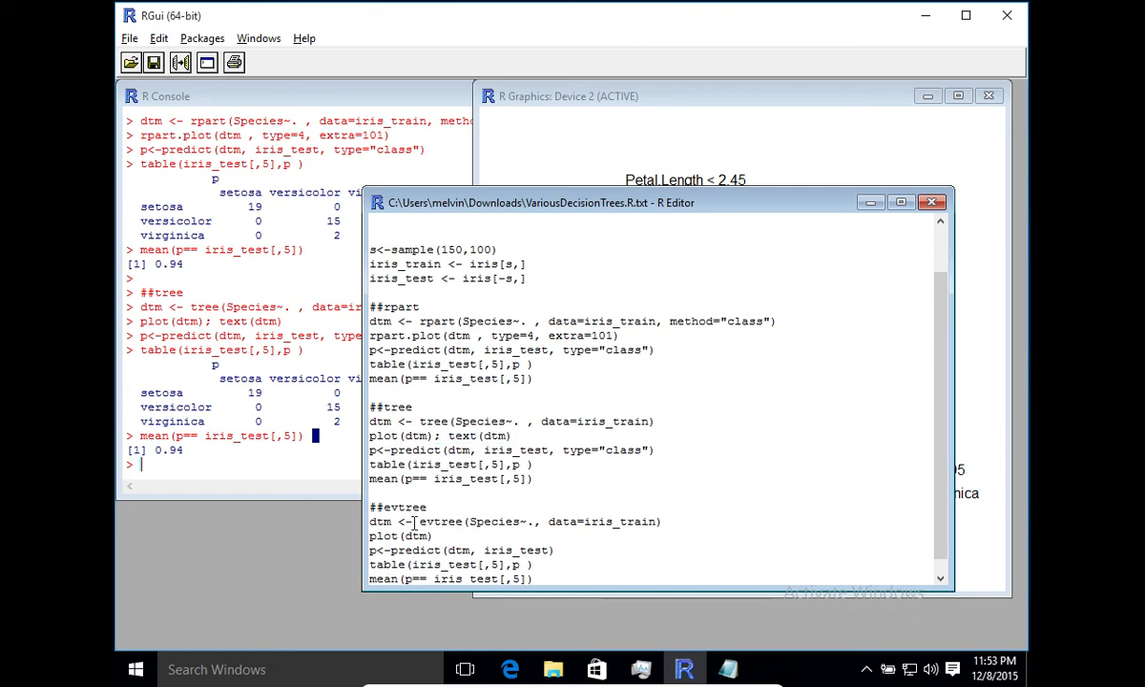
Select the ##evtree lines so the evolutionary tree is fitted and scored
{"action": "left_click_drag", "start_coordinate": [370, 507], "coordinate": [572, 580]}
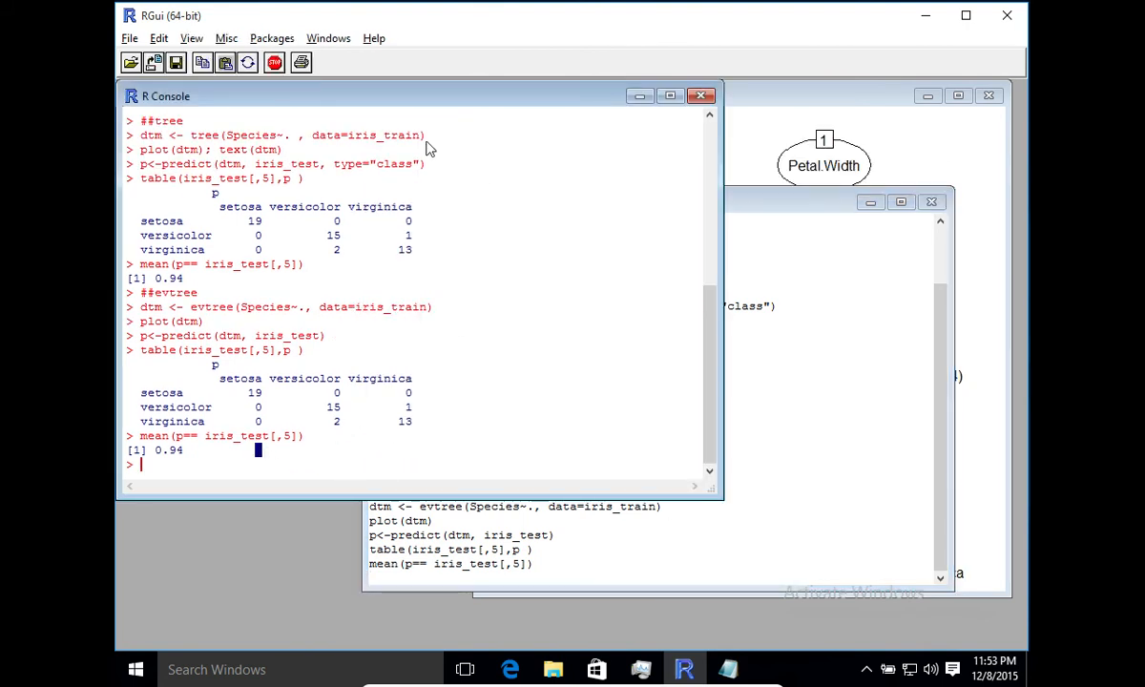
{"action": "mouse_move", "coordinate": [370, 431]}
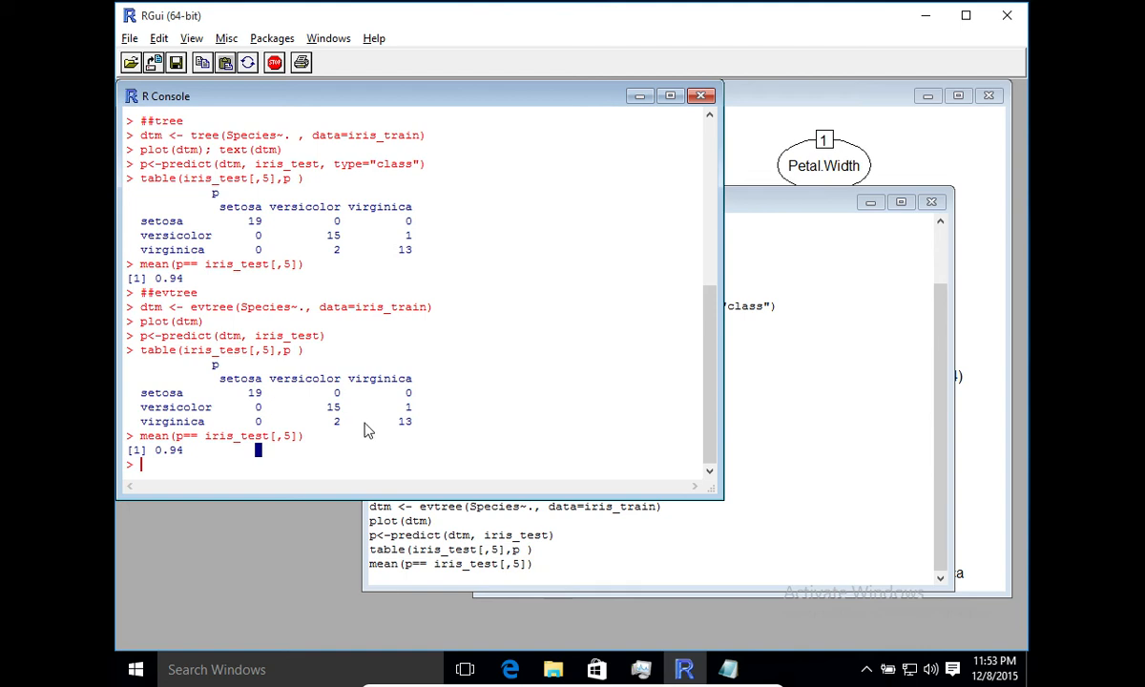
{"action": "mouse_move", "coordinate": [357, 431]}
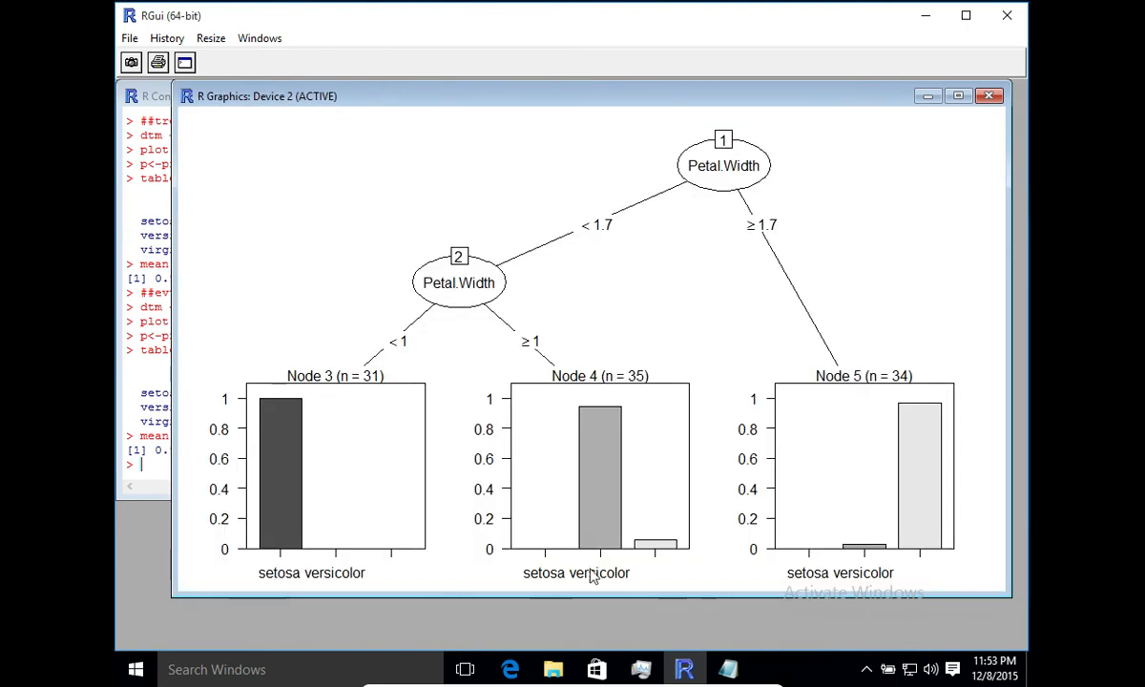
{"action": "mouse_move", "coordinate": [801, 552]}
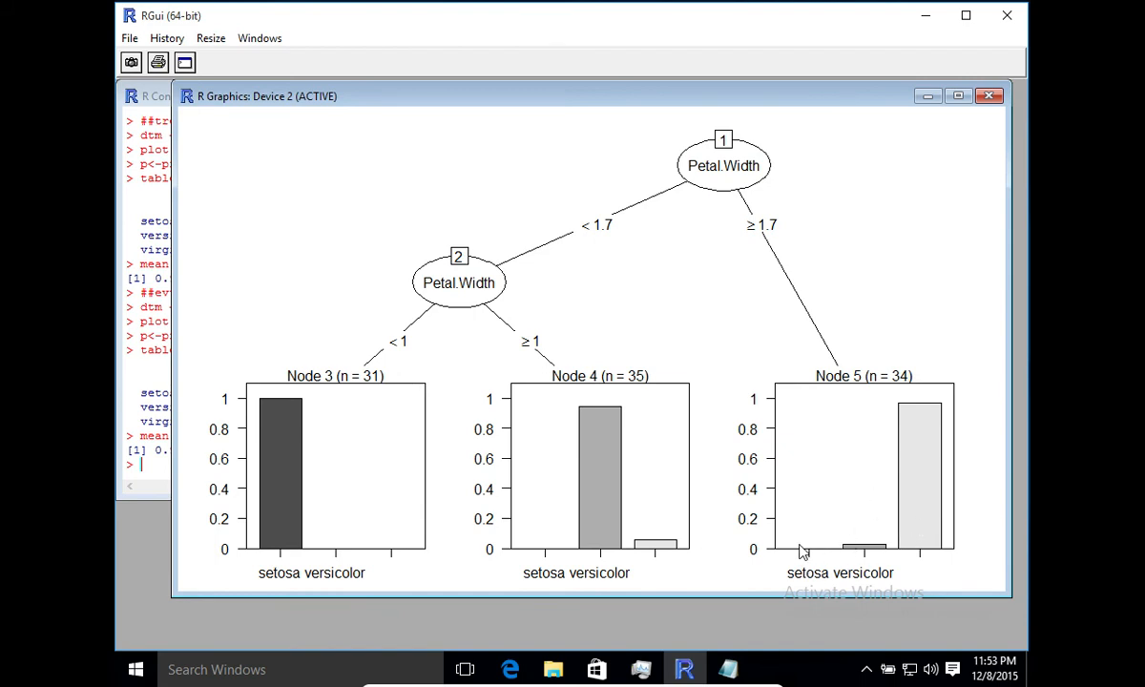
{"action": "mouse_move", "coordinate": [673, 555]}
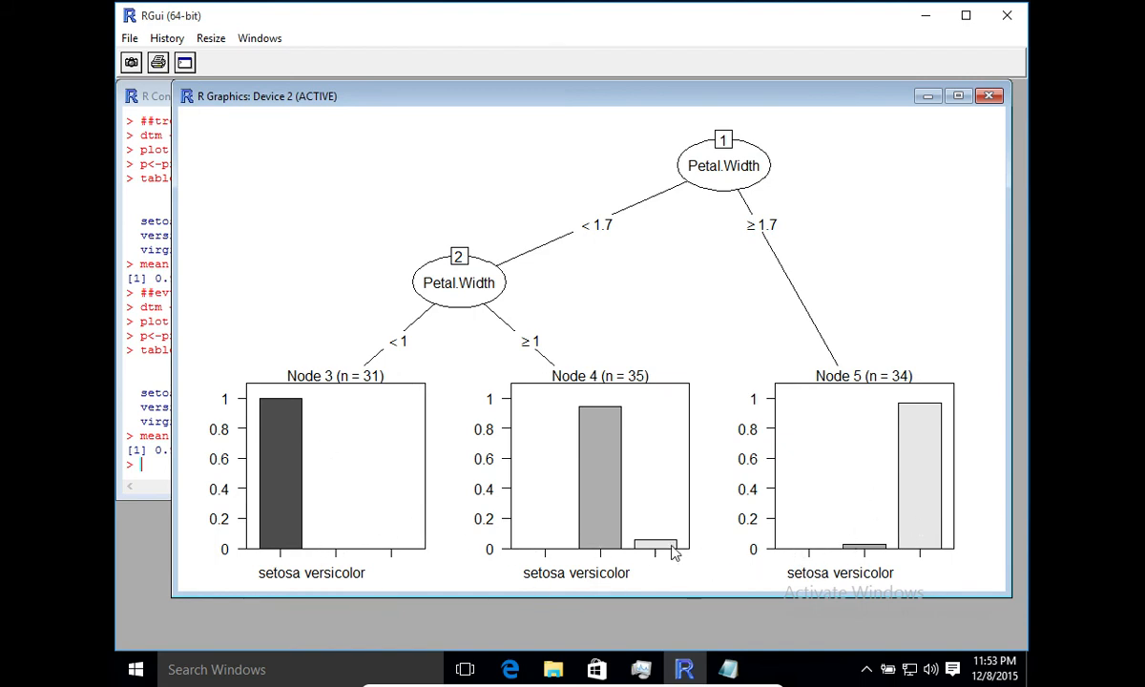
{"action": "mouse_move", "coordinate": [614, 481]}
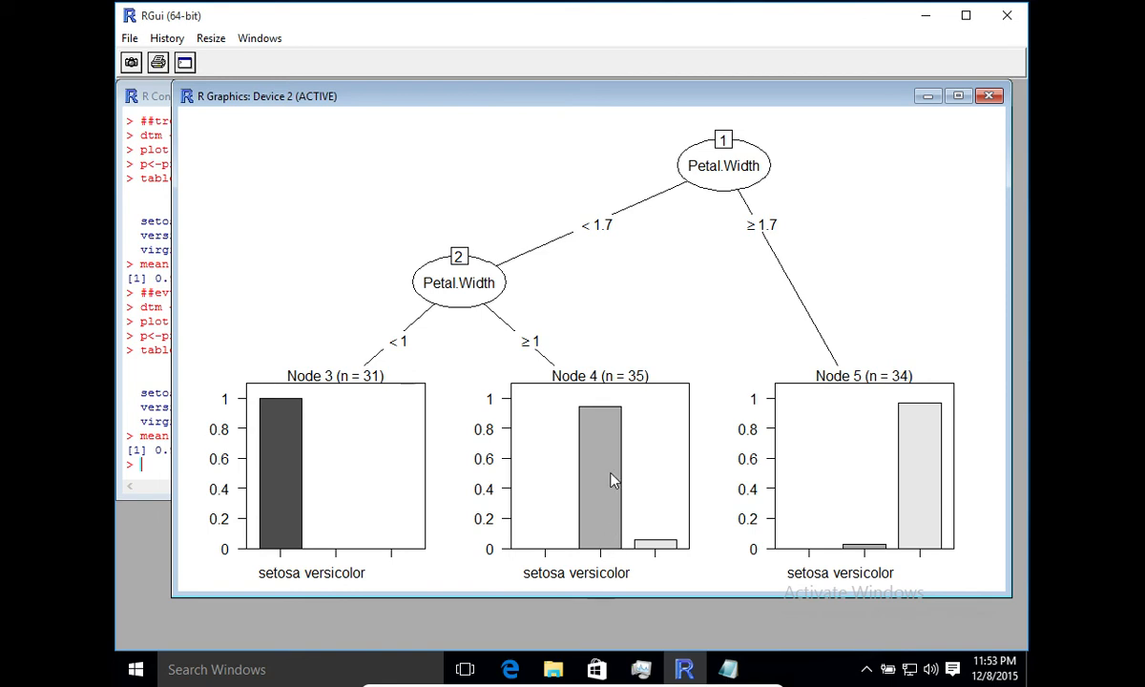
{"action": "mouse_move", "coordinate": [169, 439]}
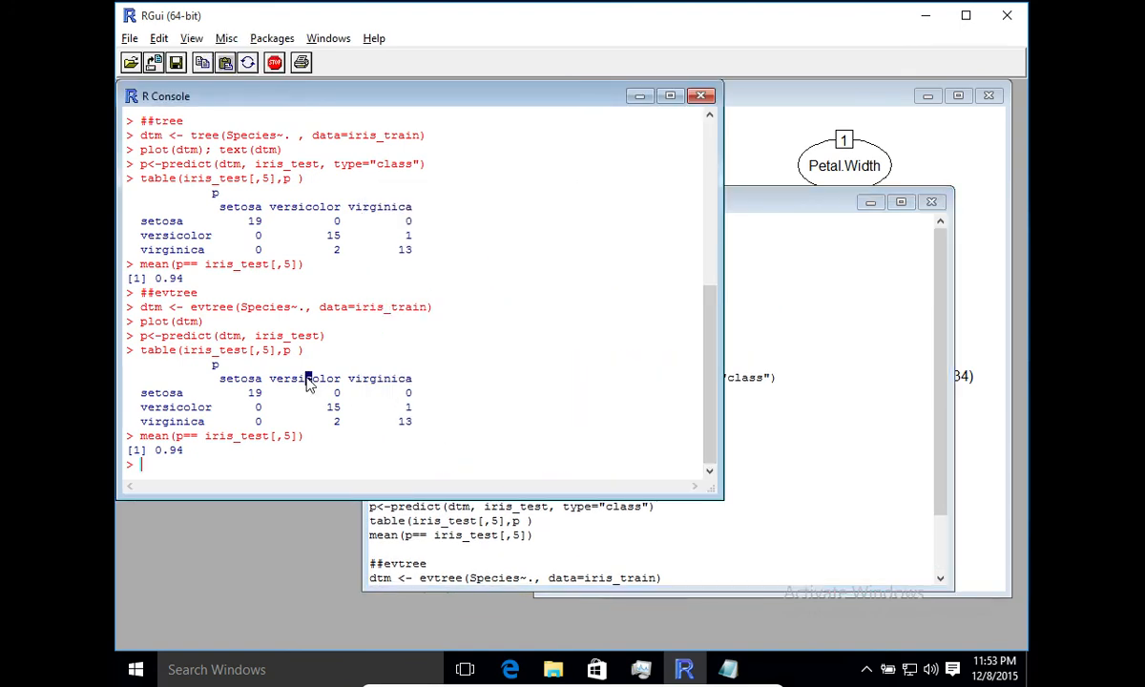
Clear the console before rerunning the comparison on a fresh random split
{"action": "key", "text": "Ctrl+L"}
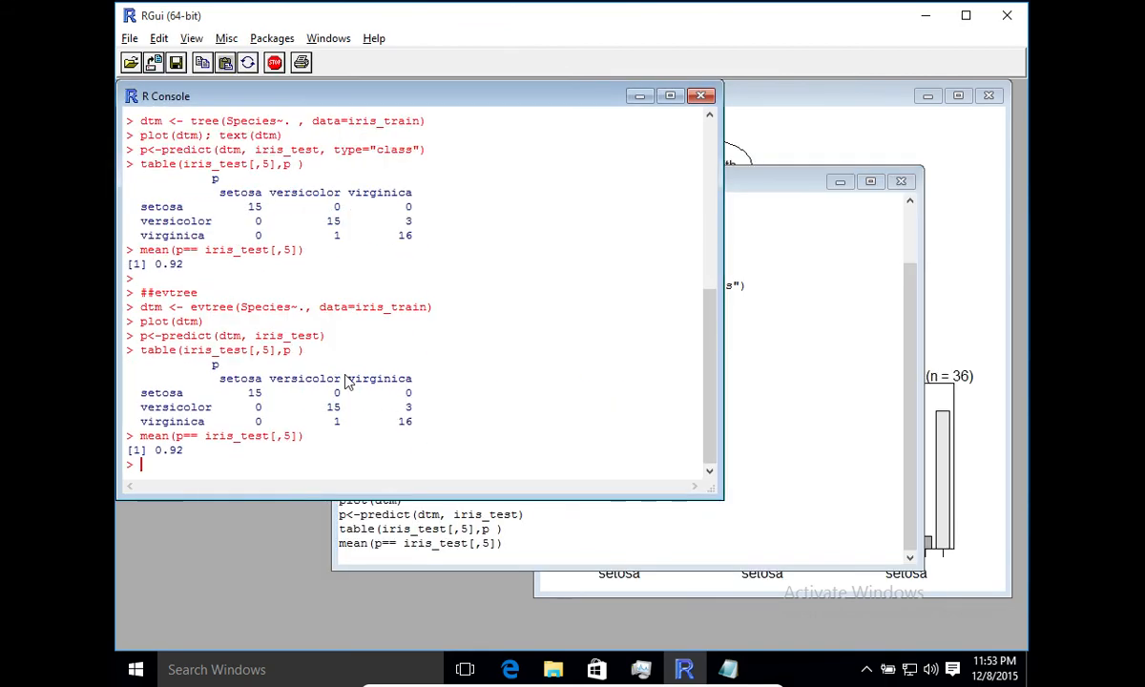
{"action": "mouse_move", "coordinate": [463, 455]}
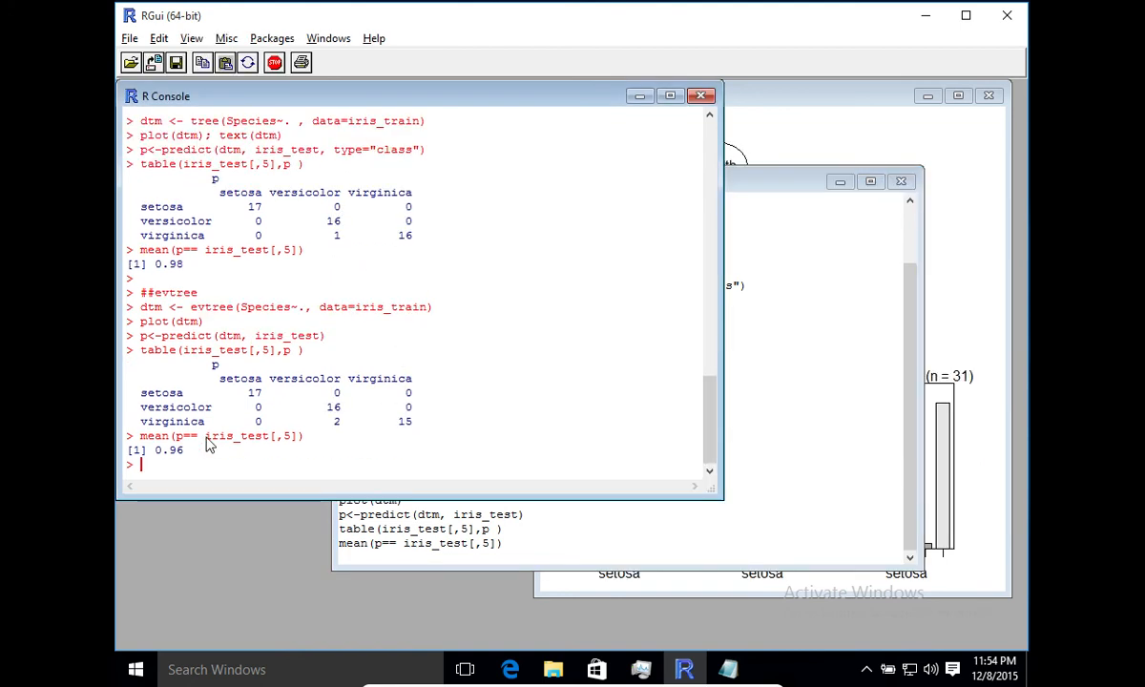
{"action": "mouse_move", "coordinate": [477, 401]}
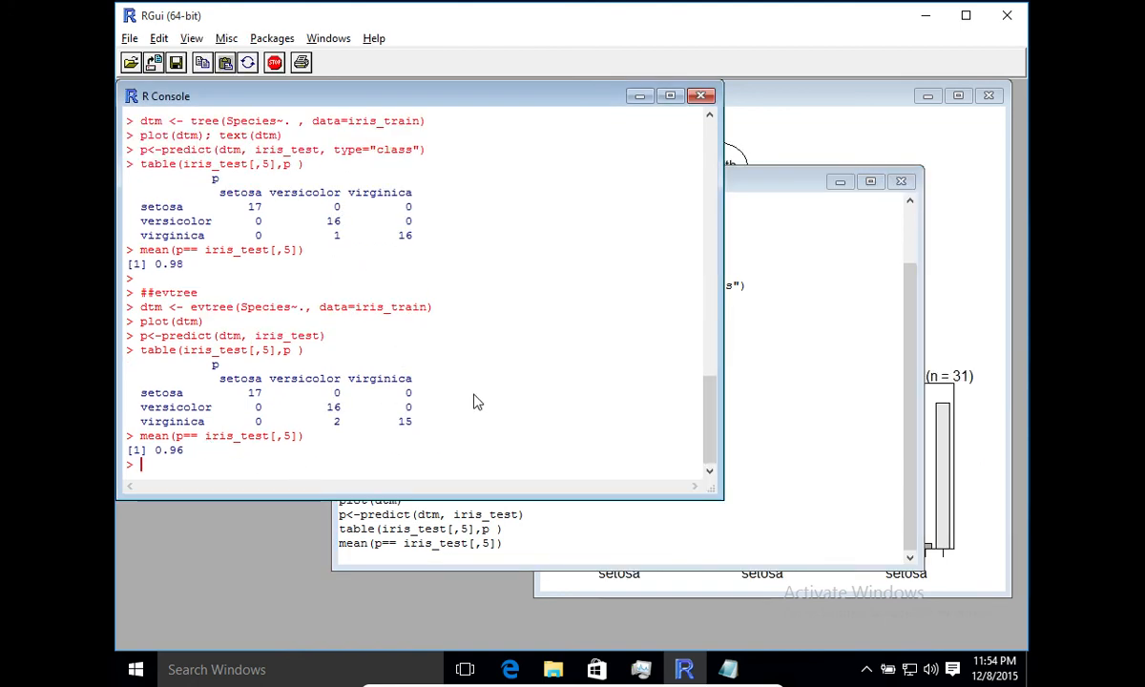
{"action": "mouse_move", "coordinate": [218, 236]}
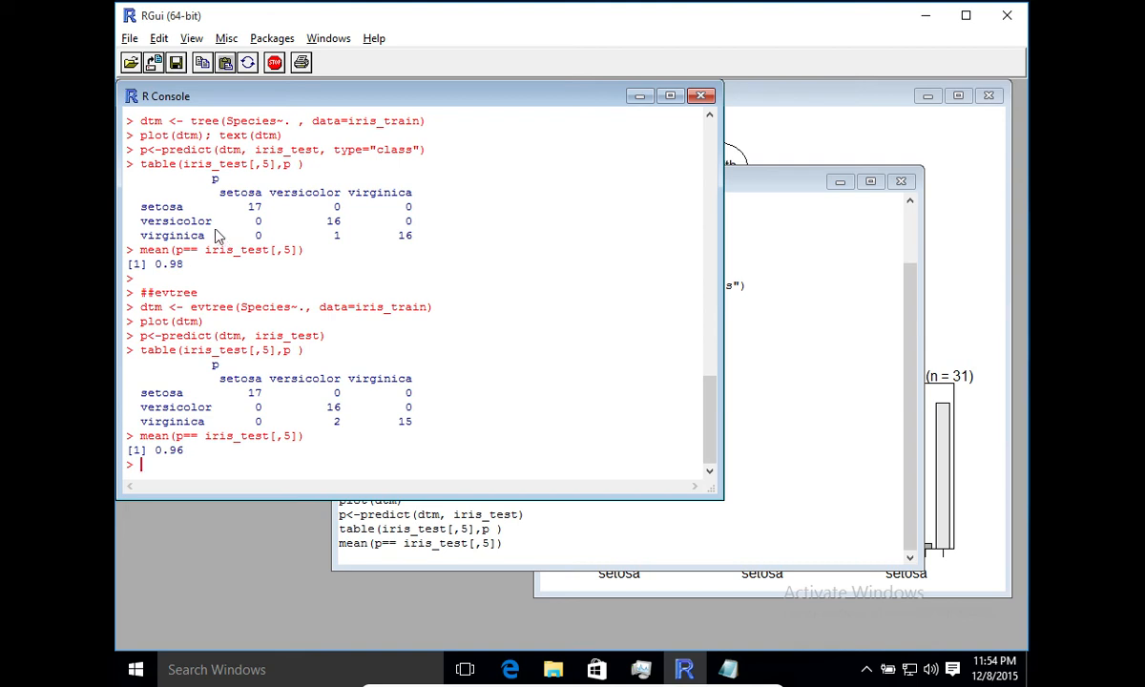
{"action": "mouse_move", "coordinate": [162, 304]}
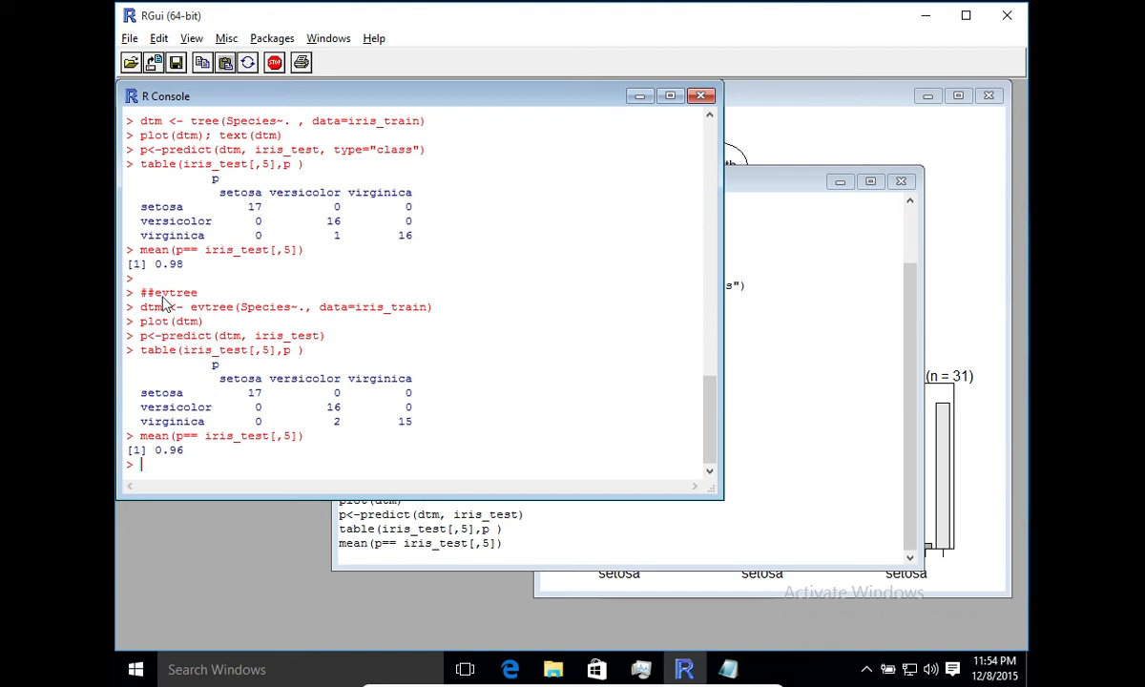
{"action": "mouse_move", "coordinate": [194, 466]}
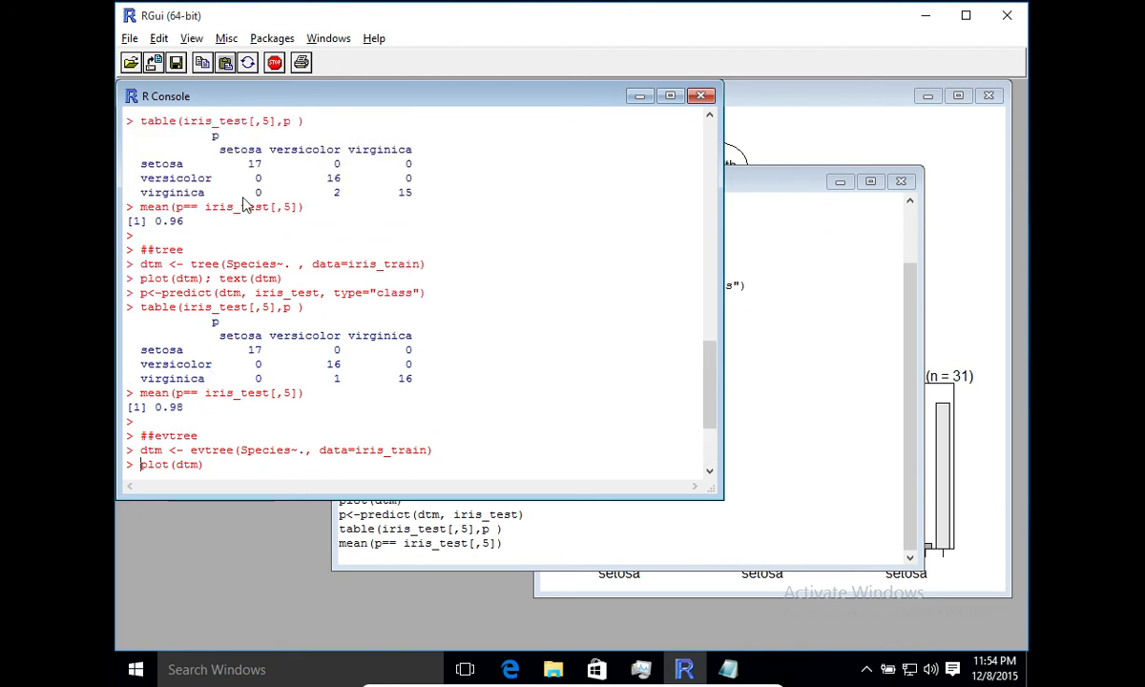
{"action": "mouse_move", "coordinate": [396, 295]}
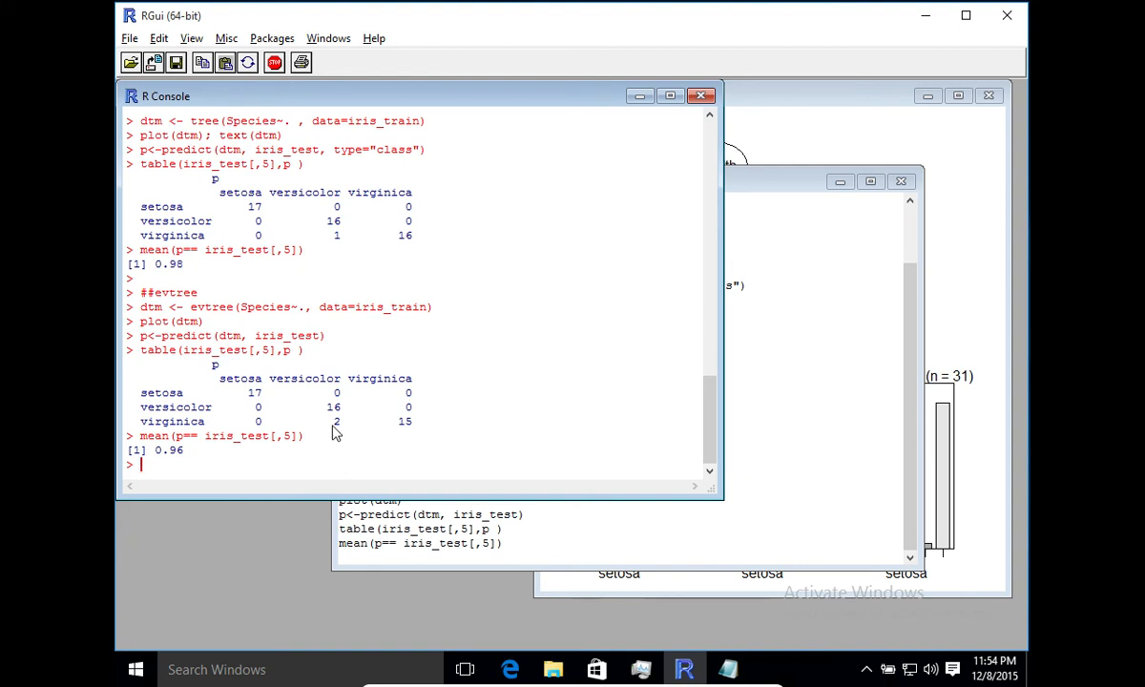
{"action": "mouse_move", "coordinate": [370, 241]}
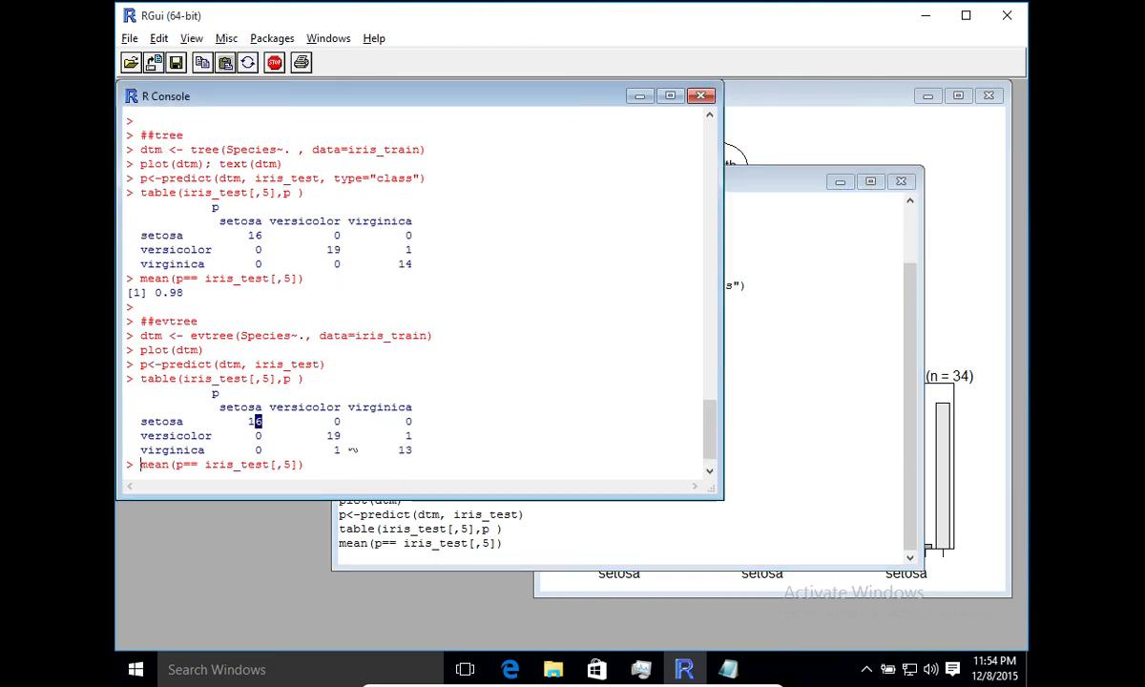
Run the full script again to get new confusion tables for tree and evtree
{"action": "key", "text": "Return"}
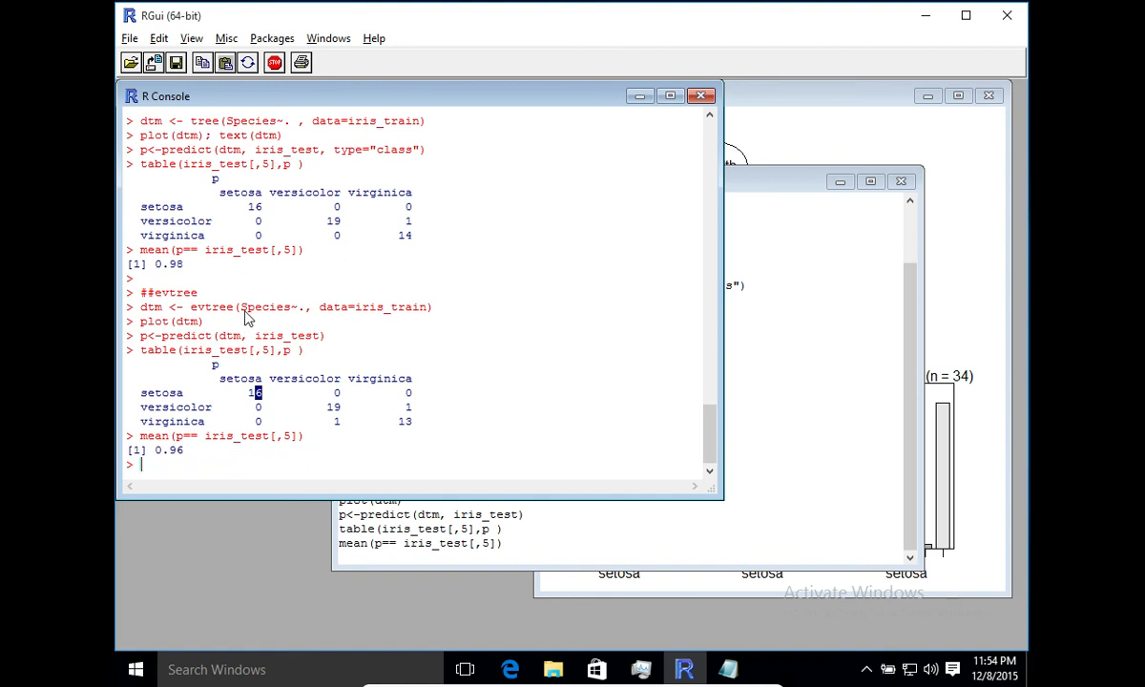
{"action": "mouse_move", "coordinate": [184, 257]}
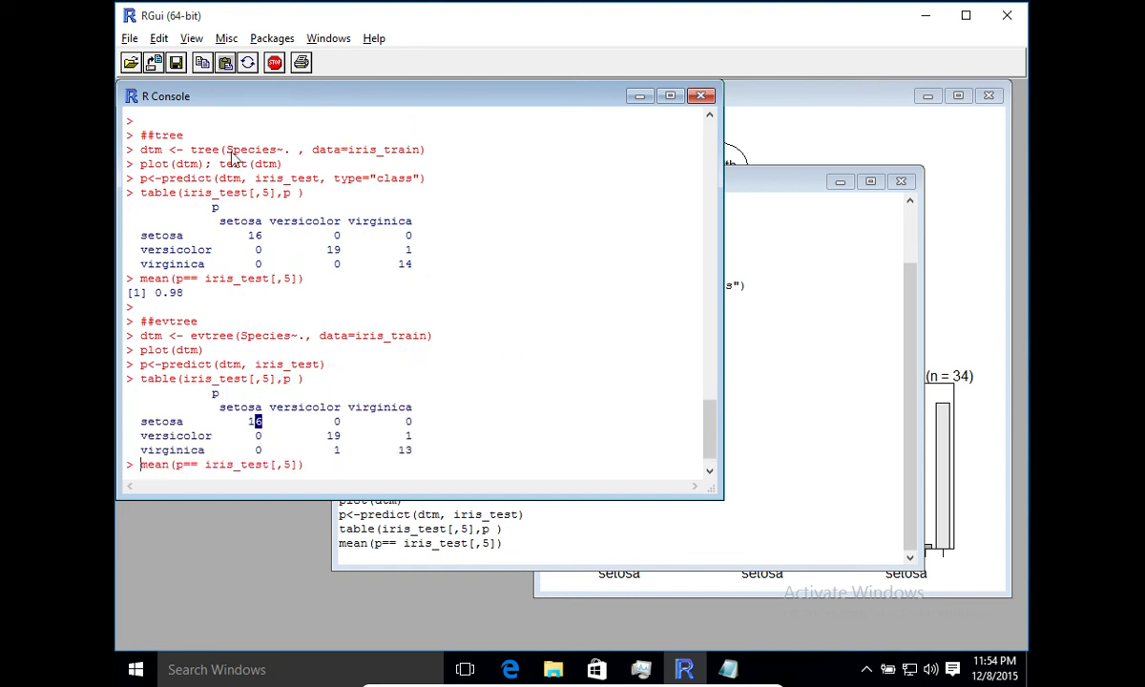
{"action": "mouse_move", "coordinate": [325, 290]}
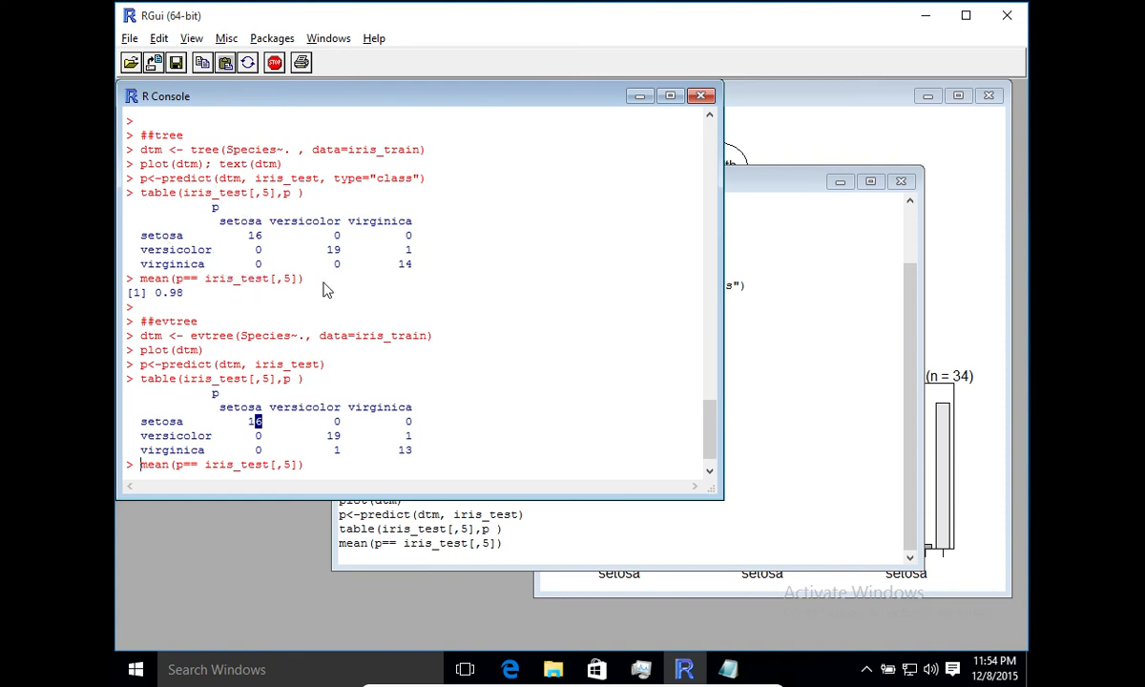
{"action": "mouse_move", "coordinate": [183, 294]}
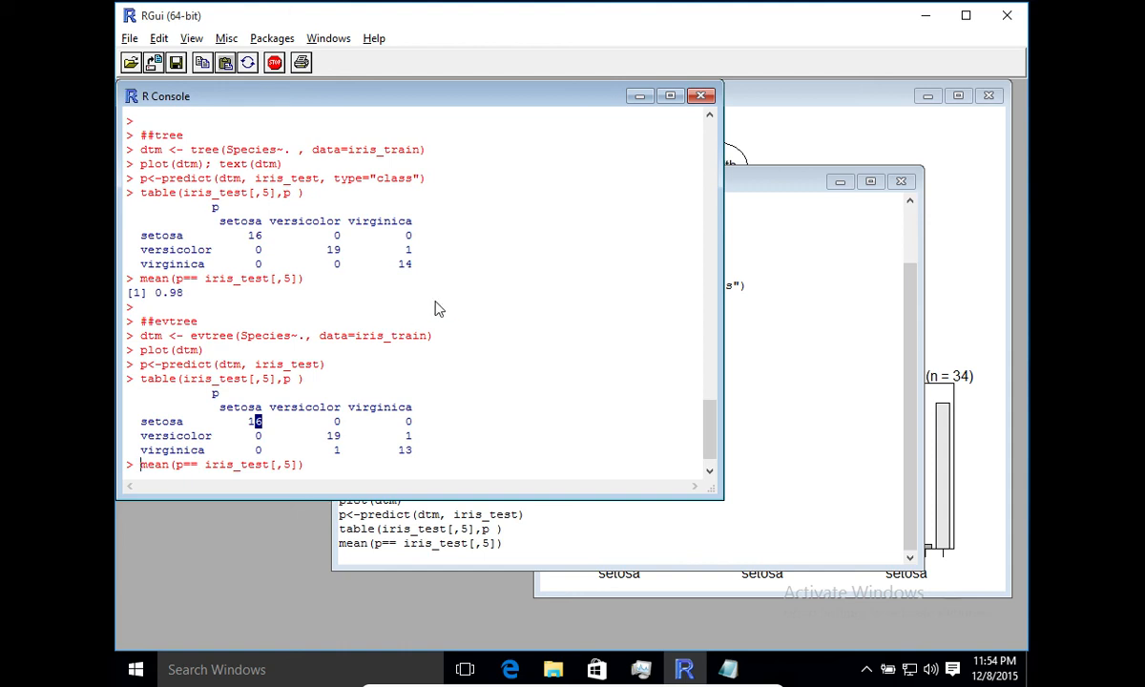
{"action": "mouse_move", "coordinate": [709, 427]}
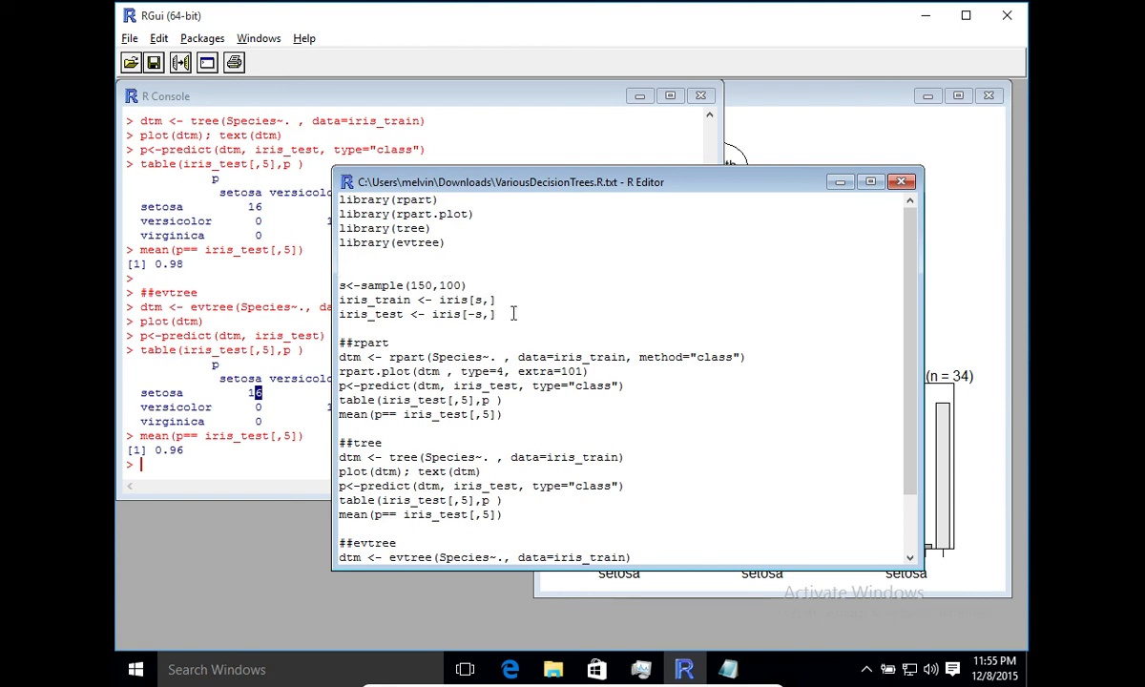
{"action": "mouse_move", "coordinate": [549, 485]}
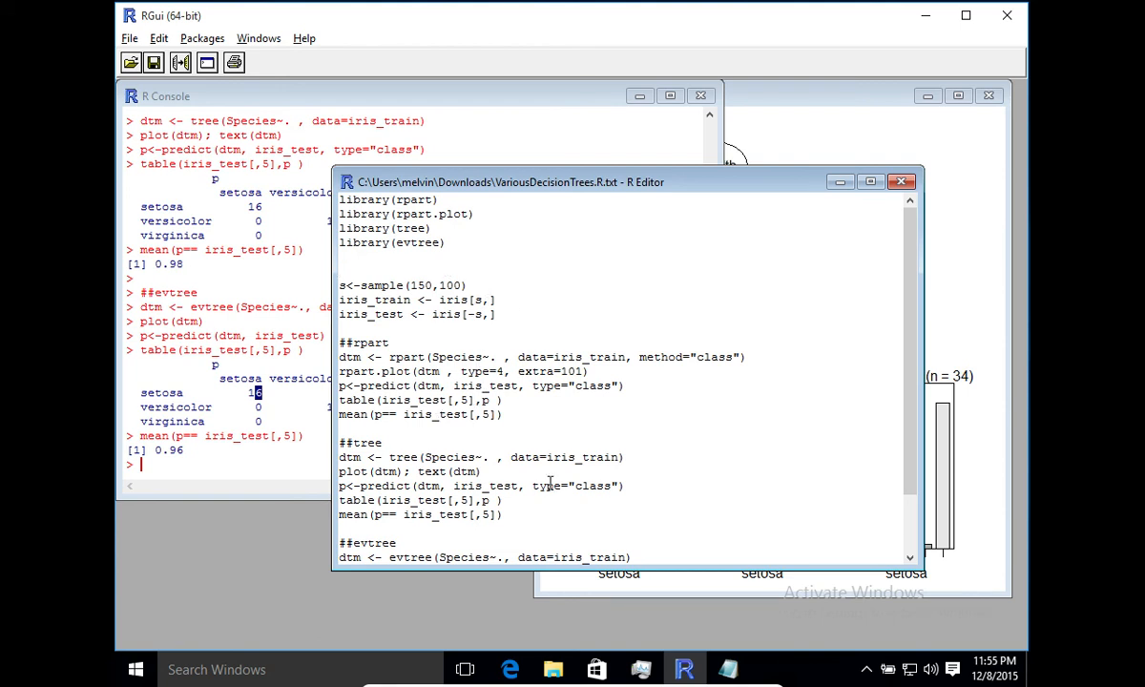
Scroll the script to the rpart and tree sections before running them again
{"action": "scroll", "scroll_direction": "down", "scroll_amount": 3}
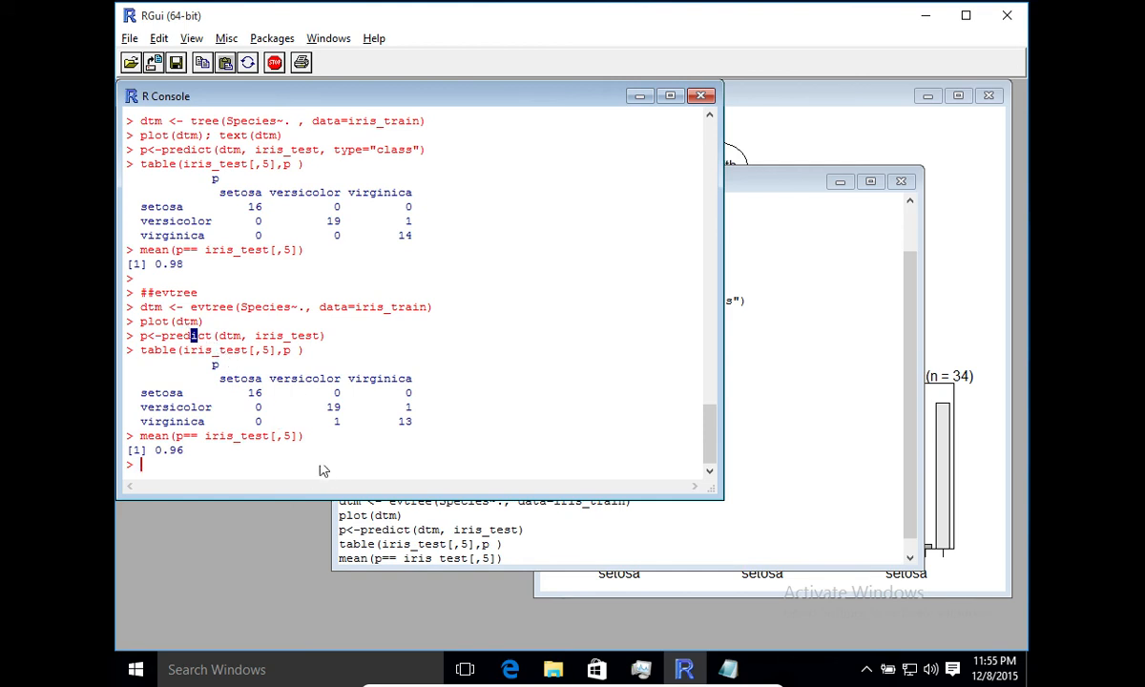
{"action": "mouse_move", "coordinate": [387, 332]}
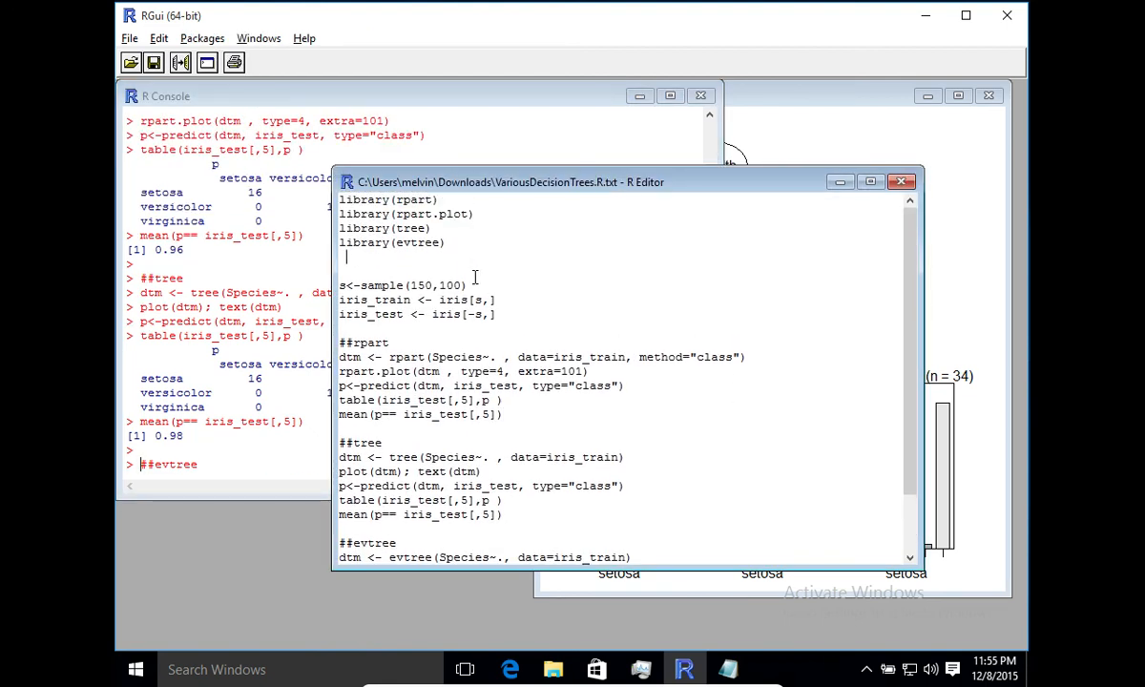
{"action": "mouse_move", "coordinate": [427, 332]}
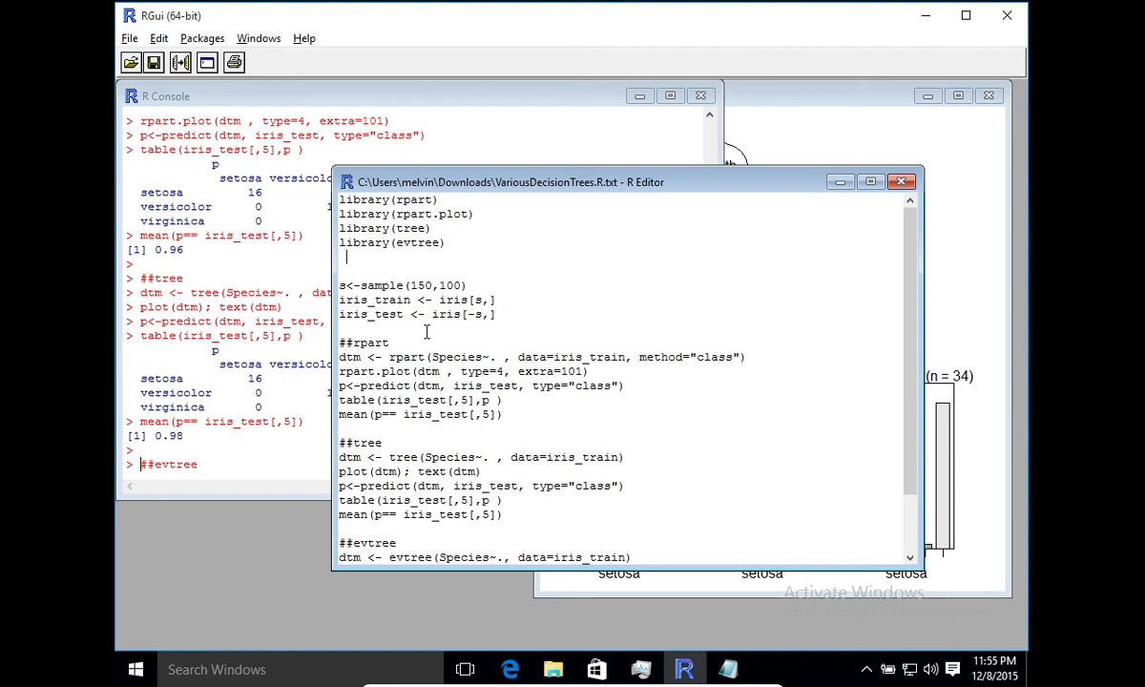
{"action": "mouse_move", "coordinate": [398, 315]}
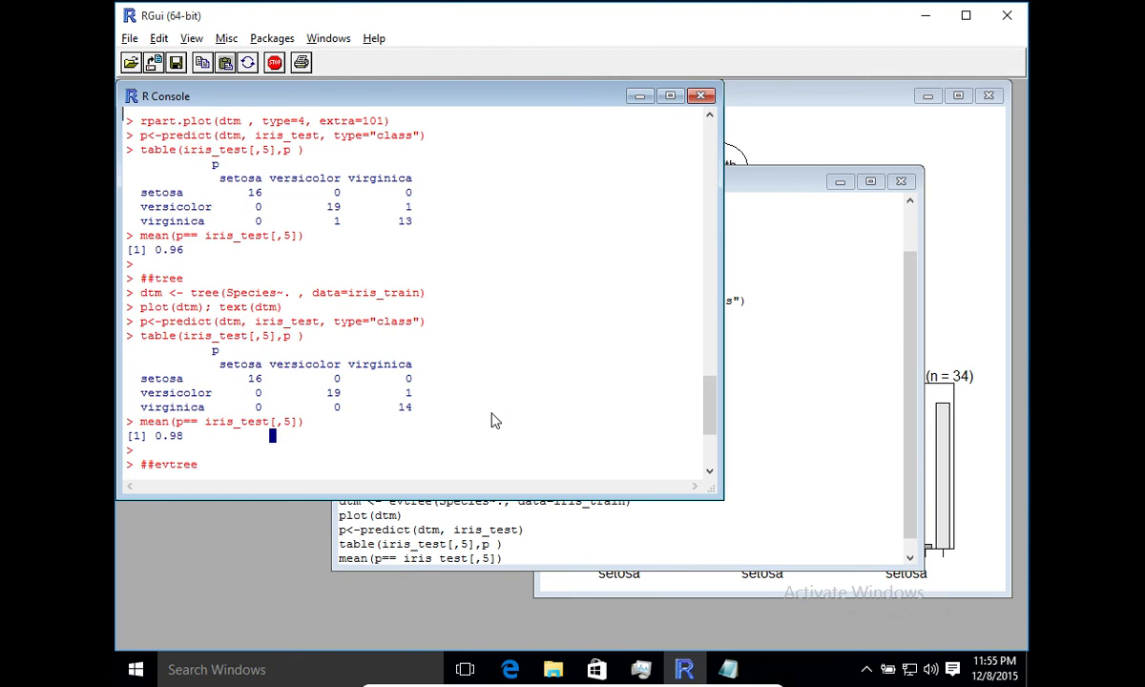
{"action": "mouse_move", "coordinate": [124, 519]}
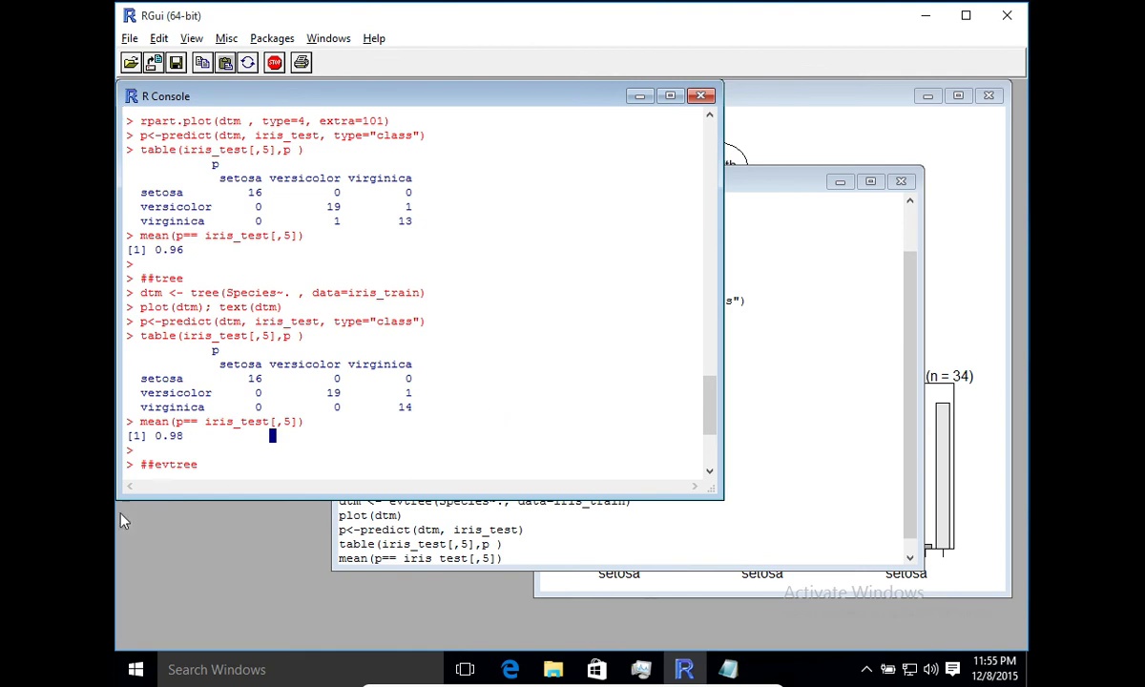